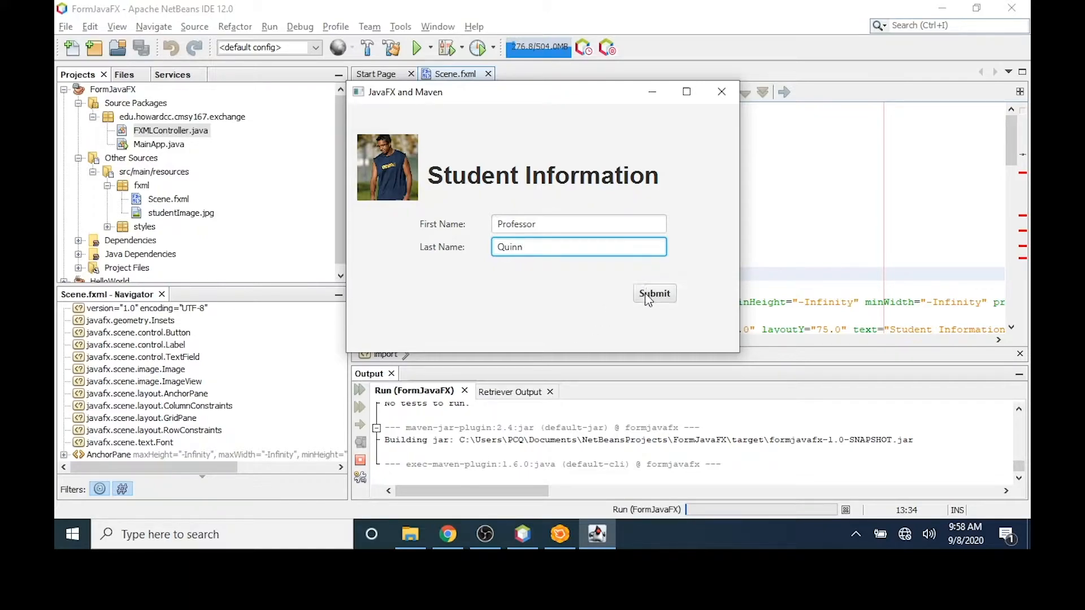
# - Submit the entered name Professor Quinn in the running Student Information form
pyautogui.click(654, 294)
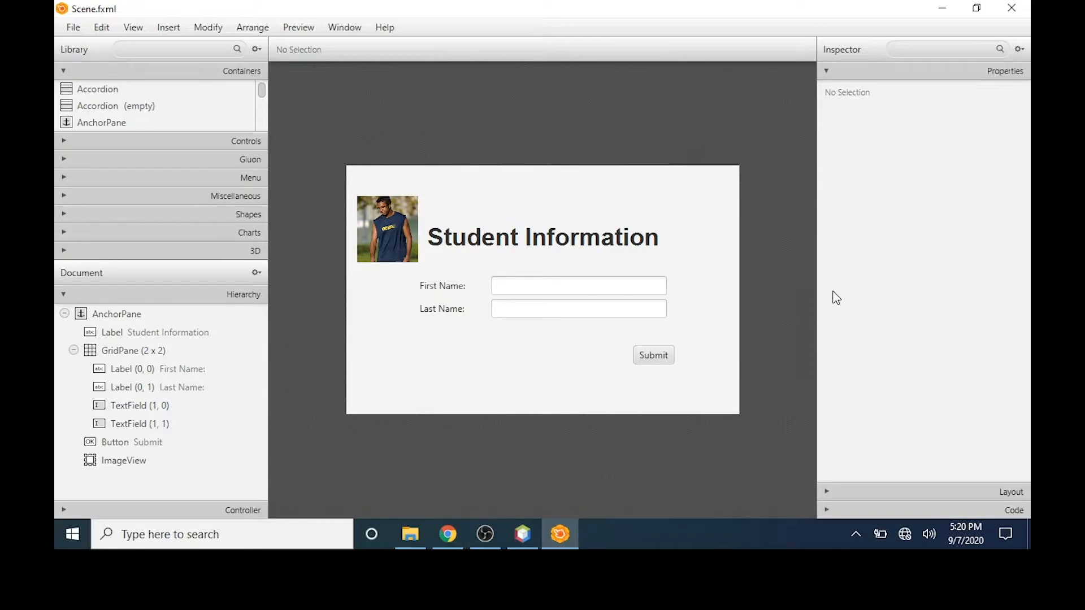
pyautogui.moveTo(129, 309)
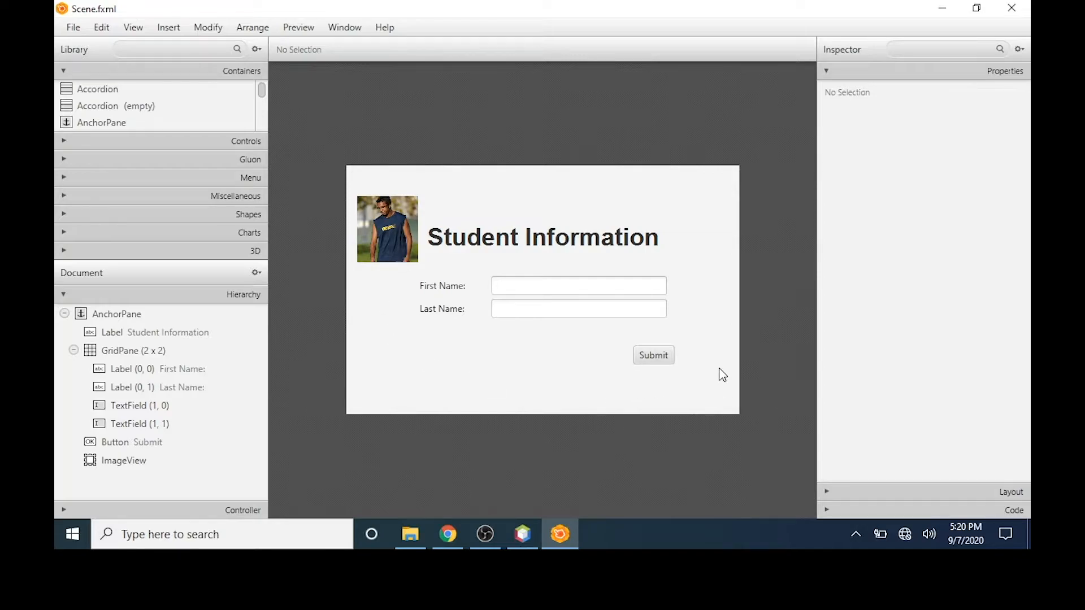
pyautogui.moveTo(701, 378)
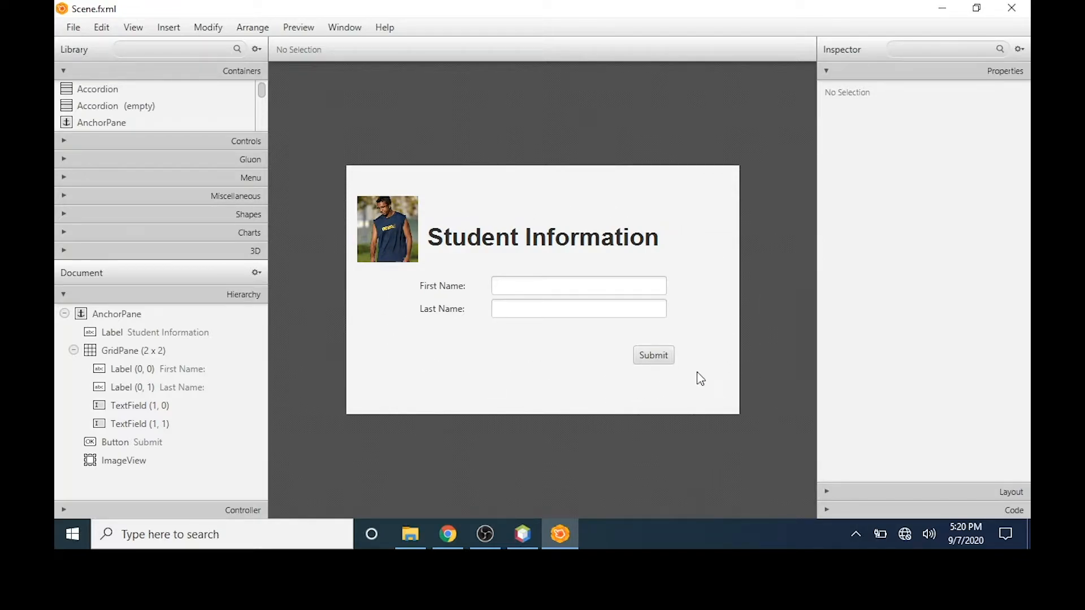
pyautogui.moveTo(571, 242)
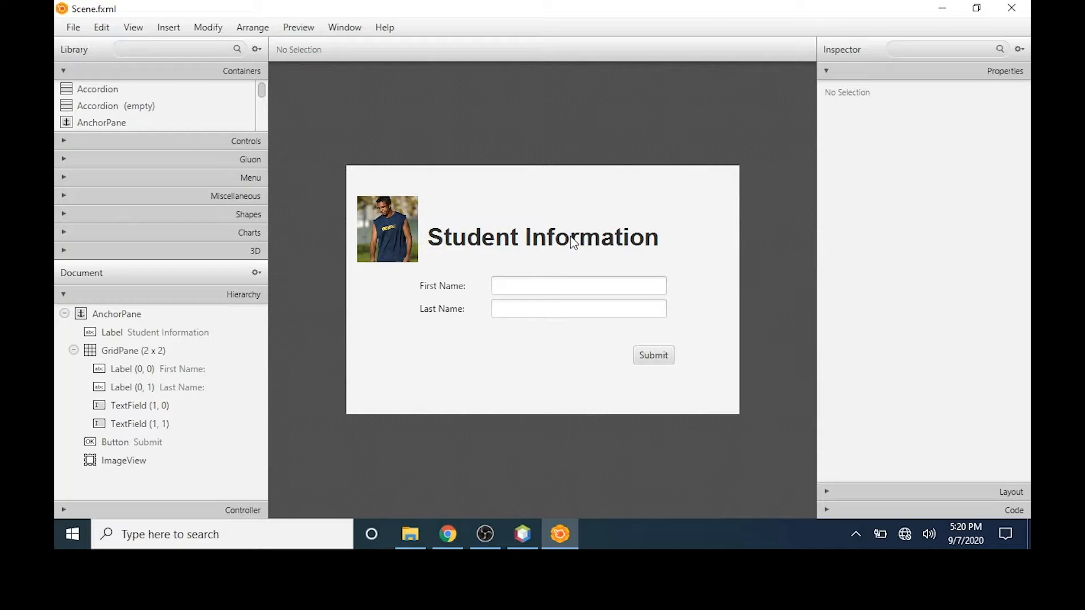
pyautogui.moveTo(589, 248)
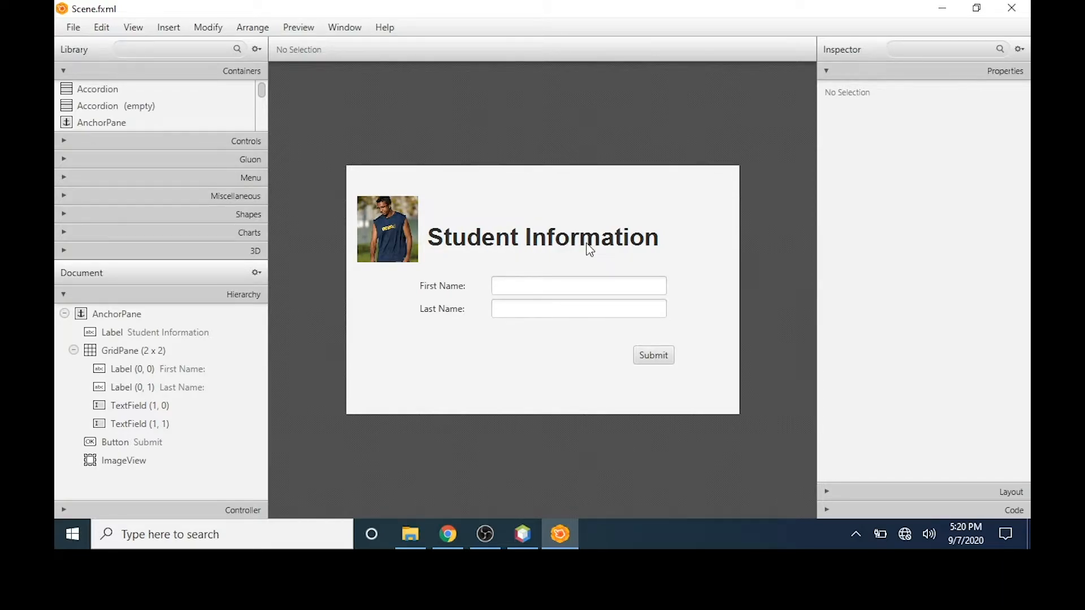
pyautogui.moveTo(395, 241)
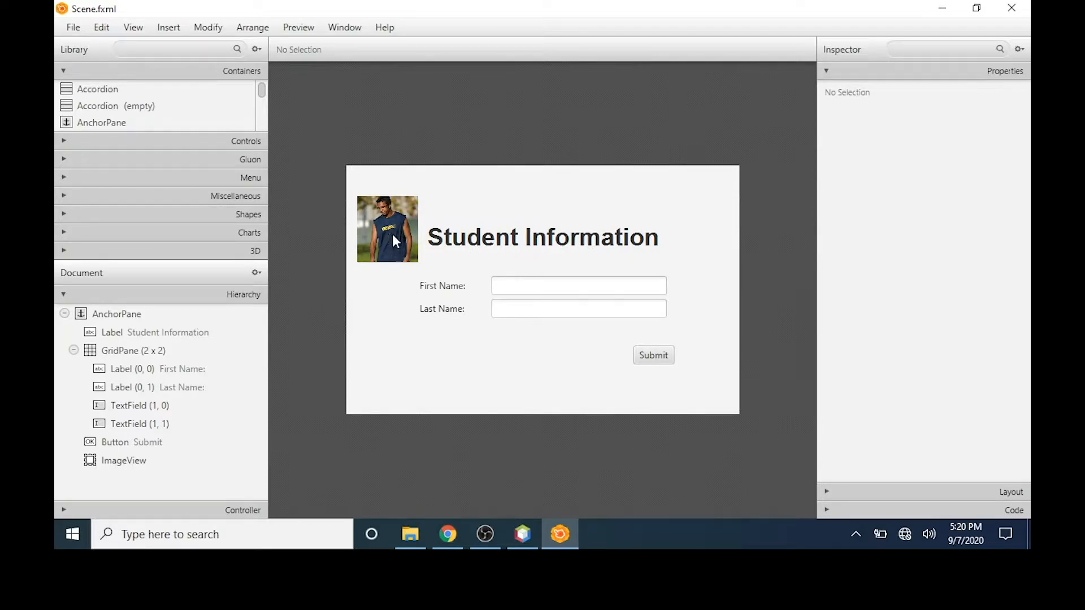
pyautogui.moveTo(393, 230)
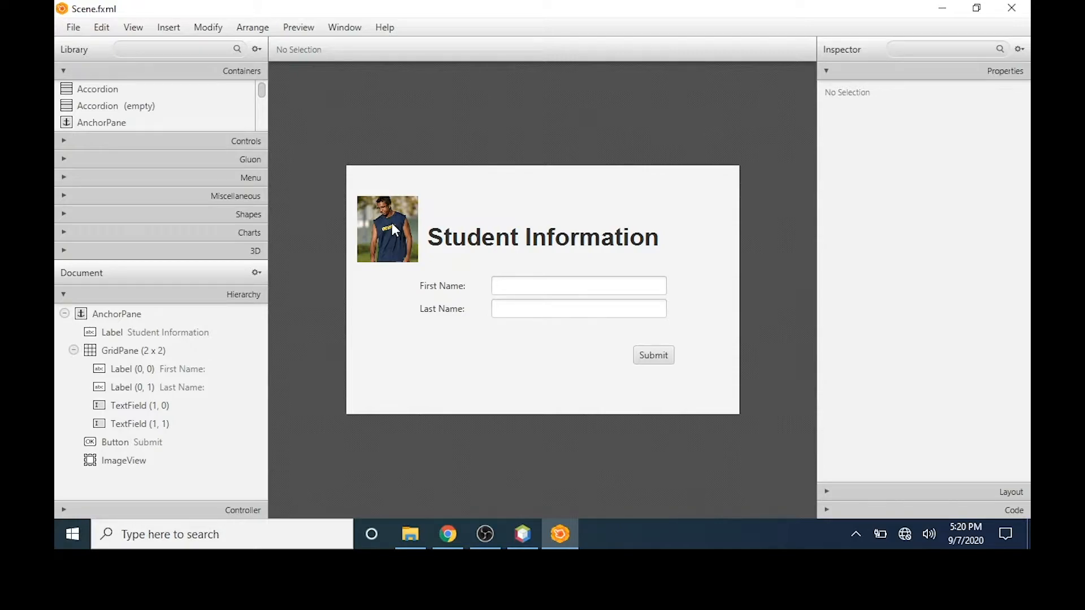
pyautogui.moveTo(448, 310)
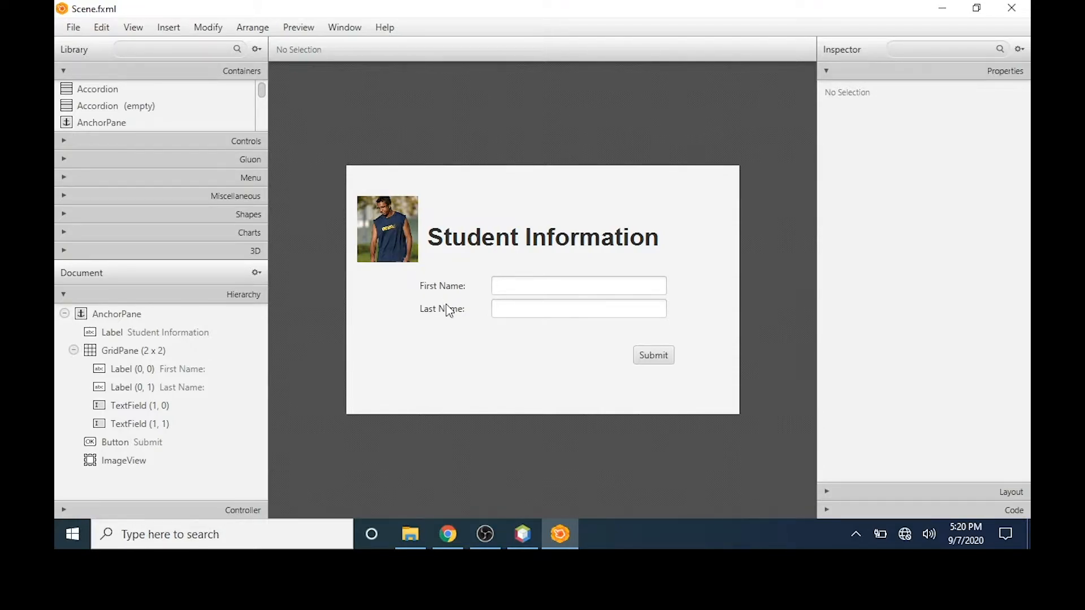
pyautogui.moveTo(469, 309)
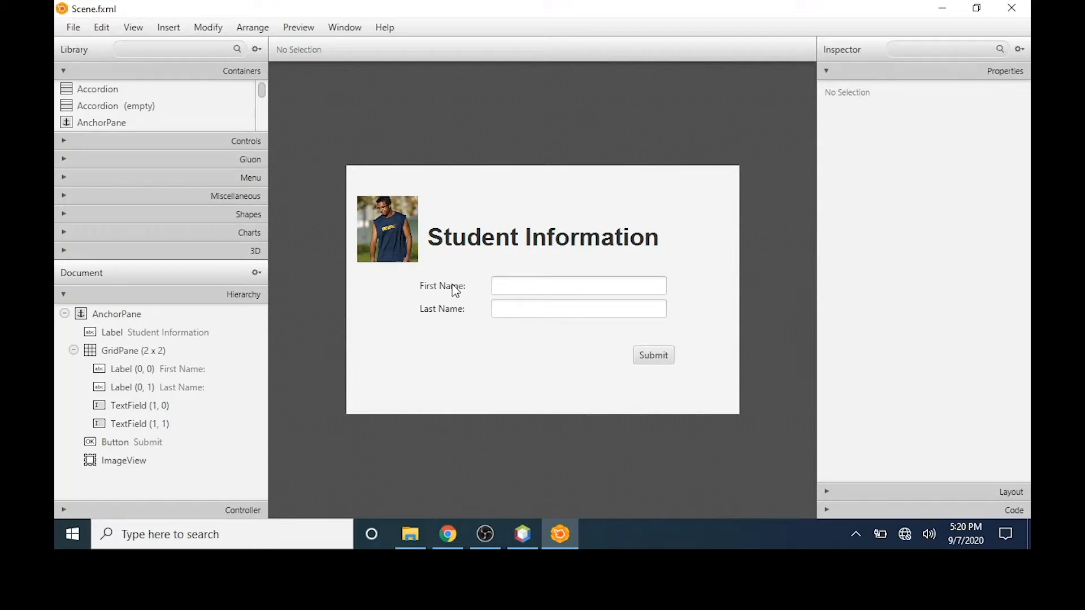
pyautogui.moveTo(509, 309)
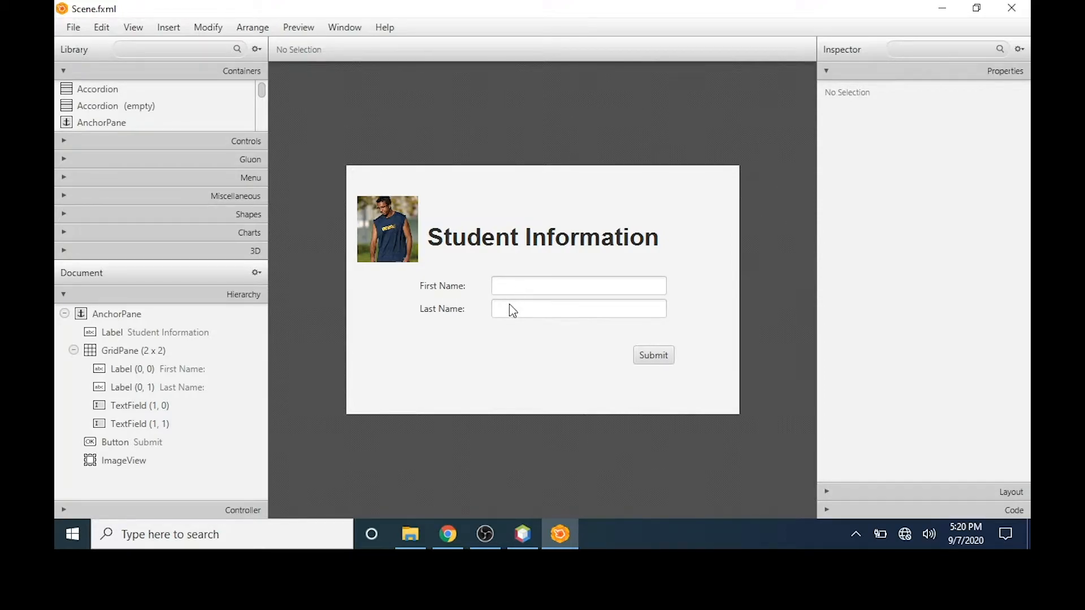
pyautogui.moveTo(458, 307)
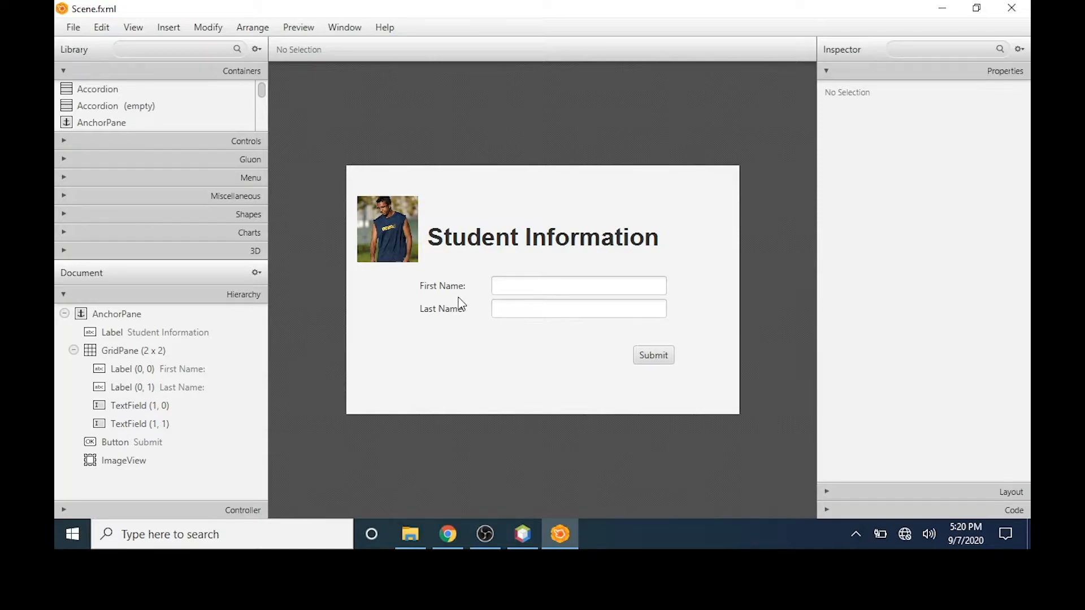
pyautogui.moveTo(435, 291)
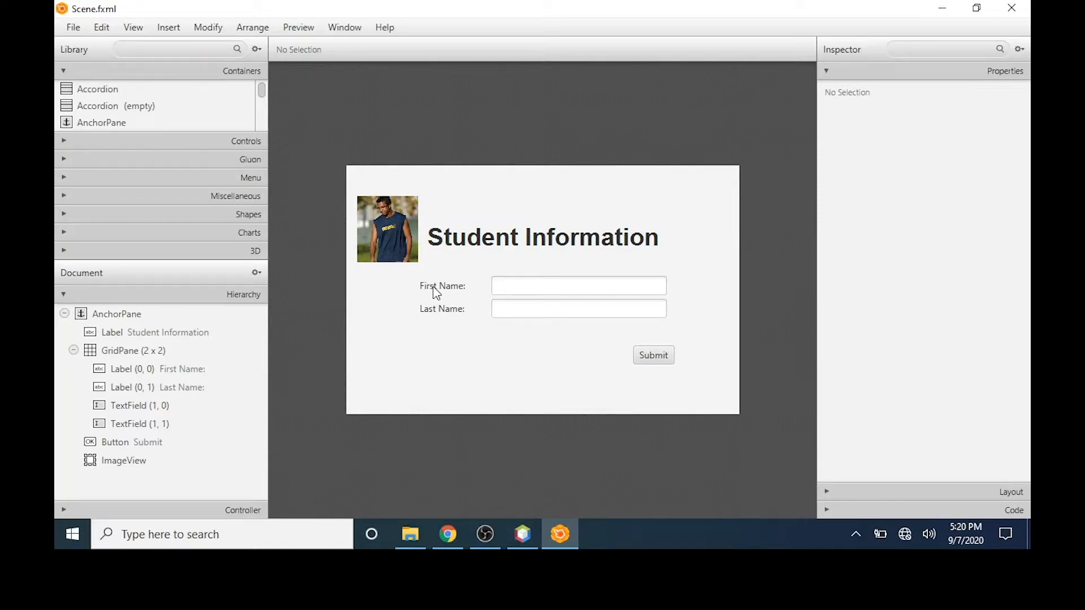
pyautogui.moveTo(509, 297)
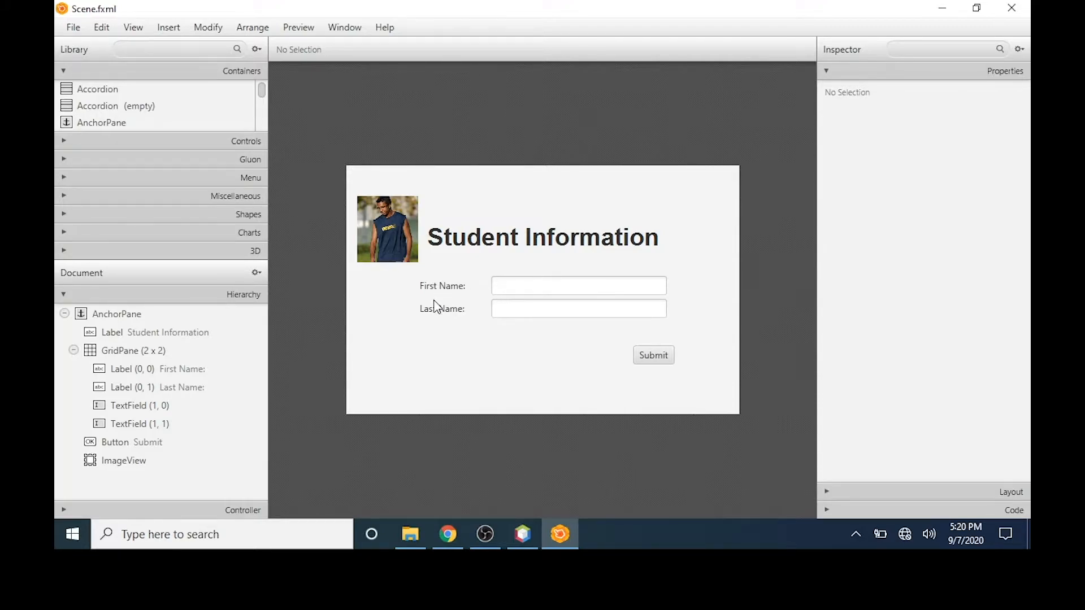
pyautogui.moveTo(431, 324)
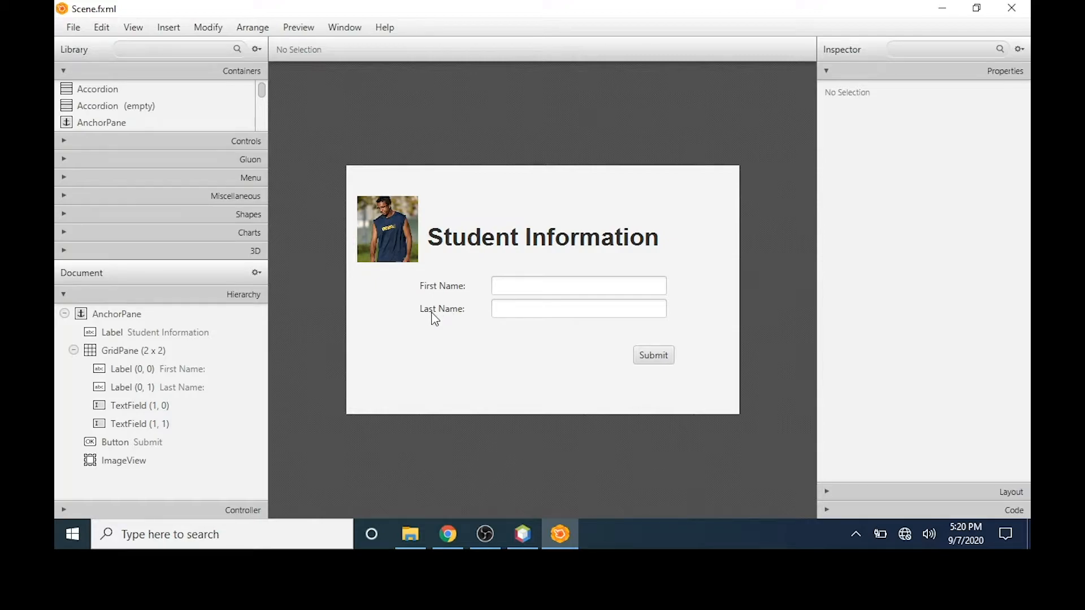
pyautogui.moveTo(573, 315)
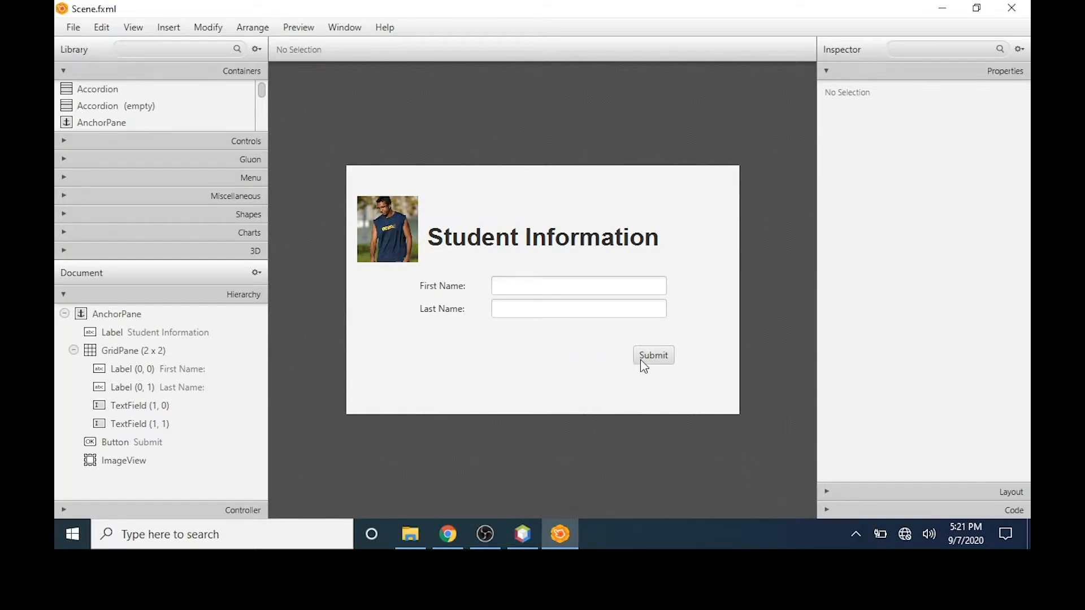
pyautogui.moveTo(657, 359)
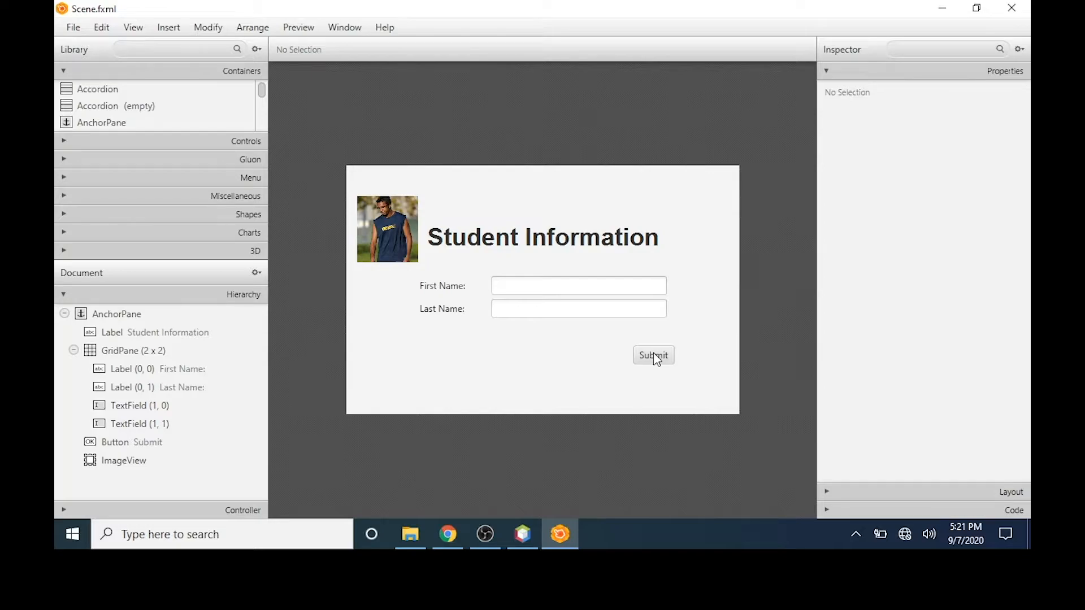
pyautogui.moveTo(648, 364)
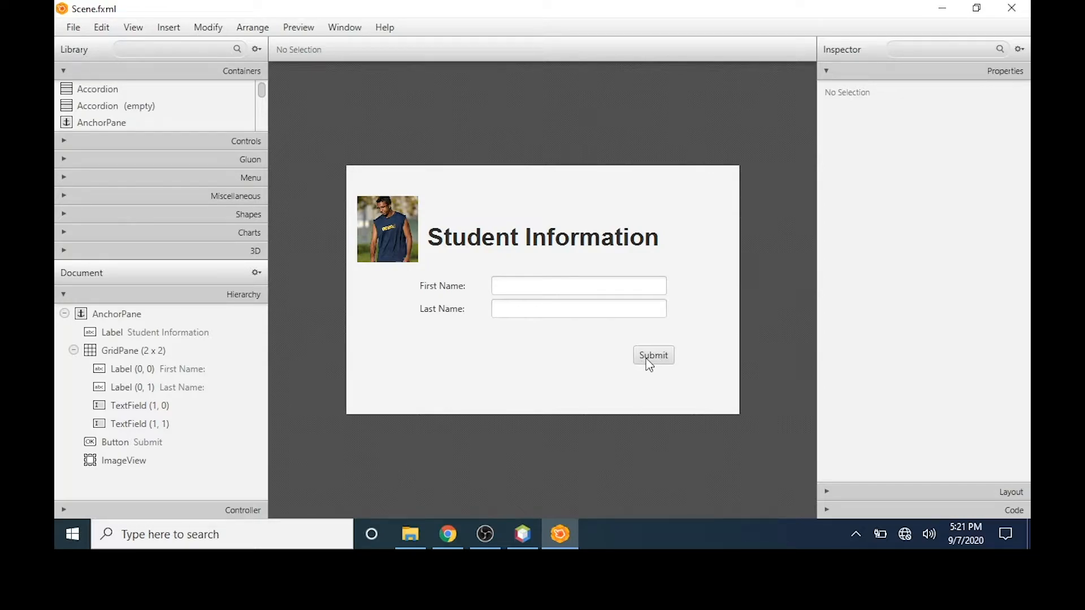
pyautogui.moveTo(638, 356)
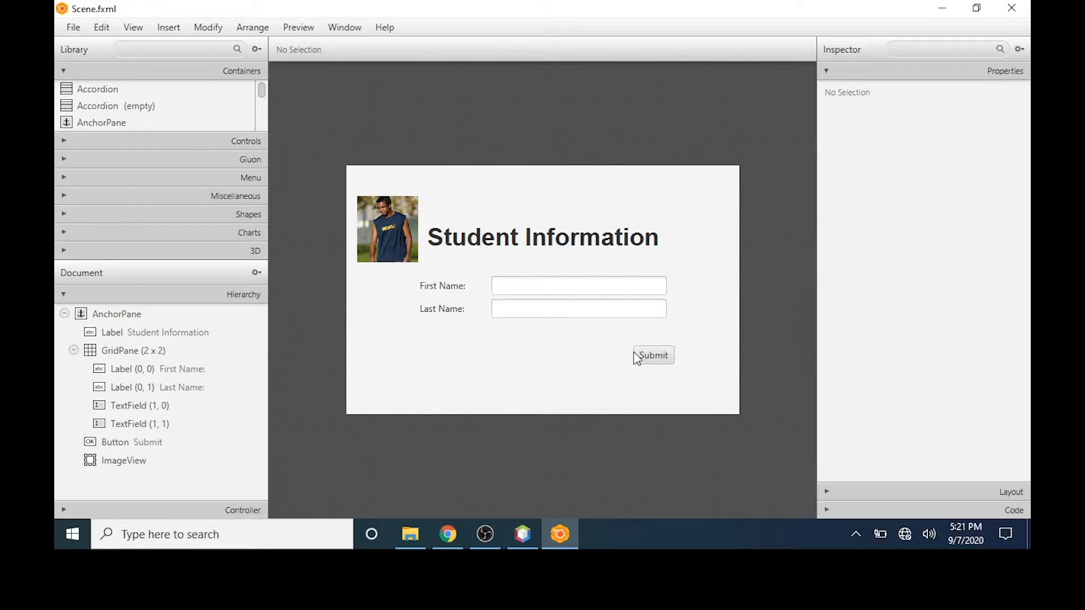
pyautogui.moveTo(630, 359)
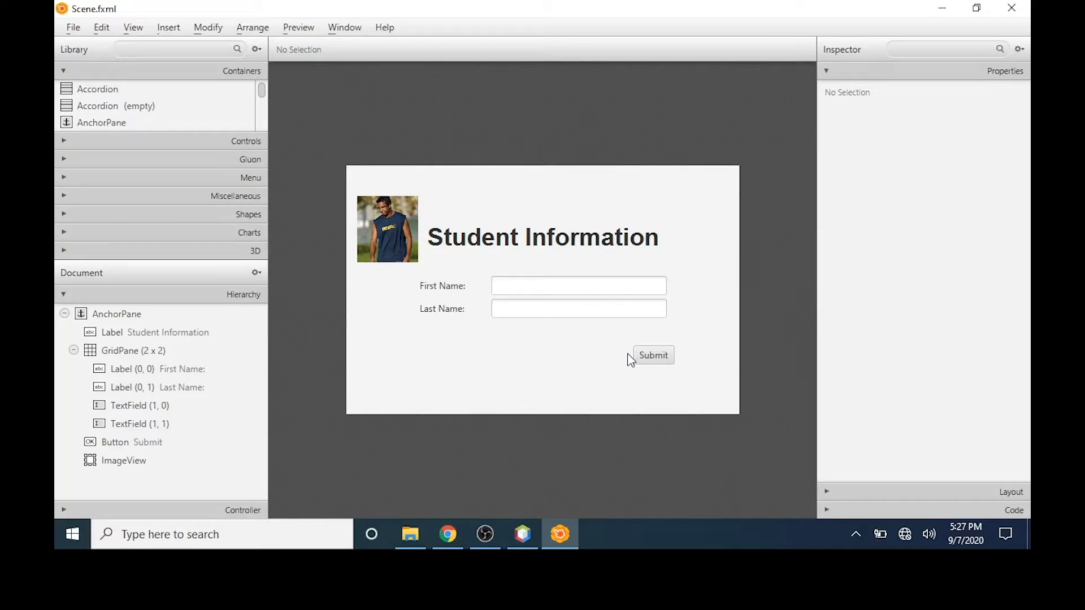
pyautogui.moveTo(528, 536)
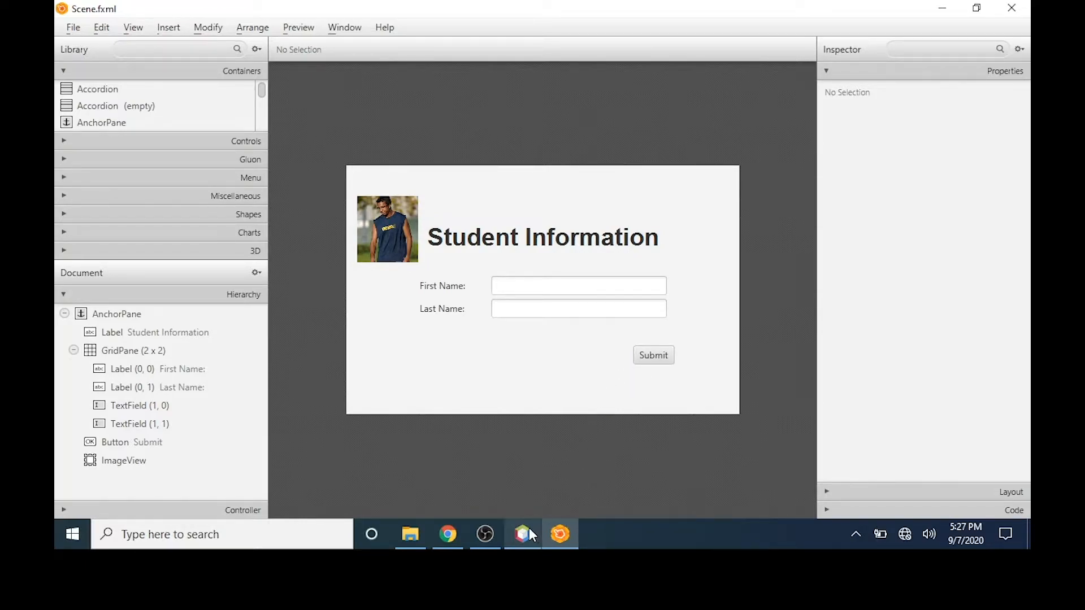
# - Switch from Scene Builder back to the NetBeans project via the taskbar
pyautogui.click(522, 534)
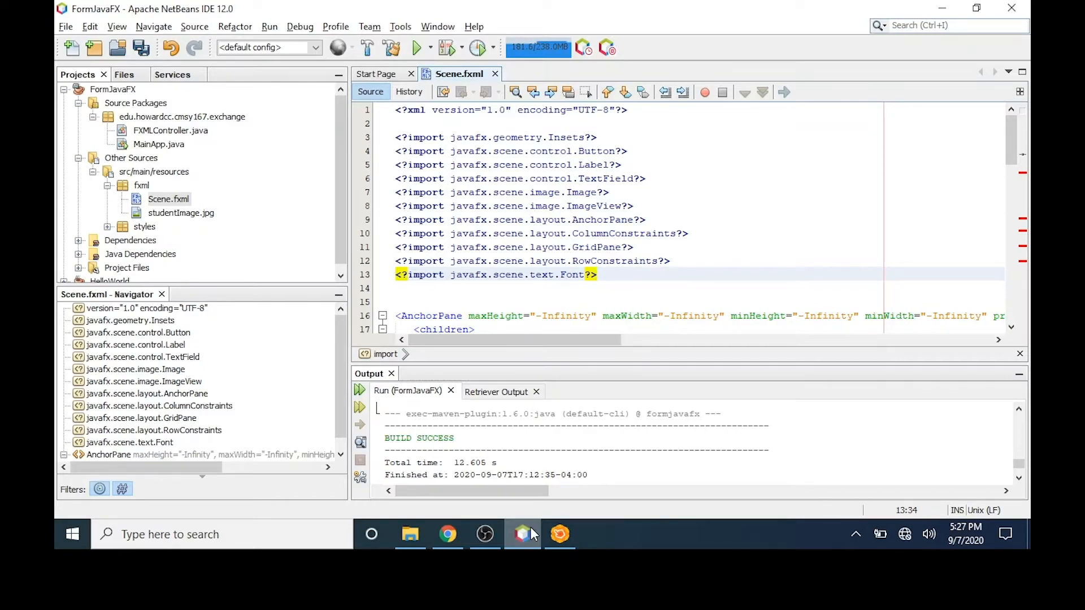
# - Open FXMLController.java from the Projects tree for editing
pyautogui.click(169, 199)
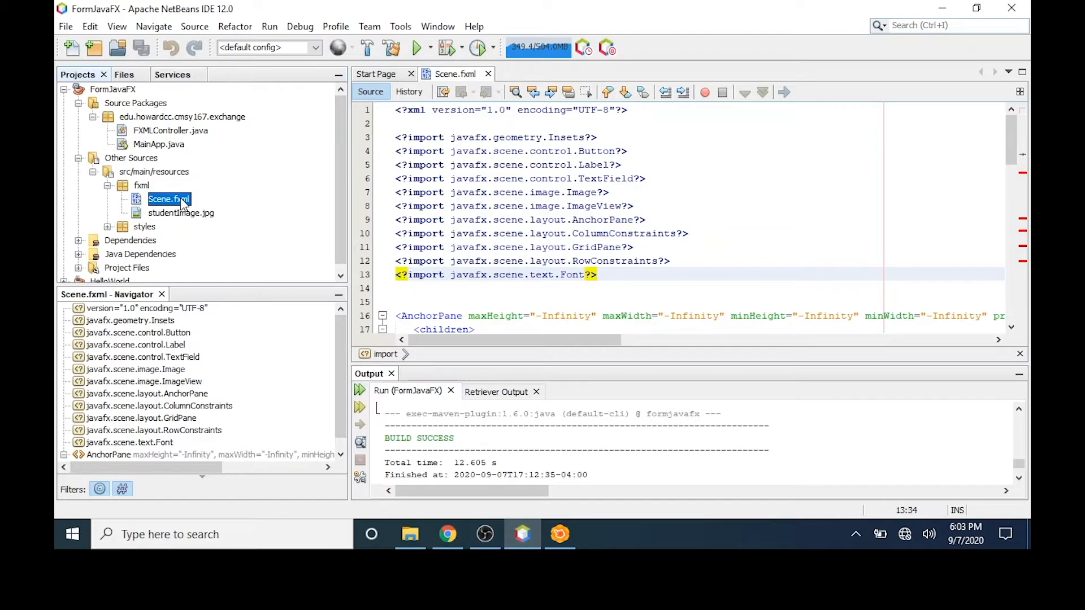
pyautogui.rightClick(170, 199)
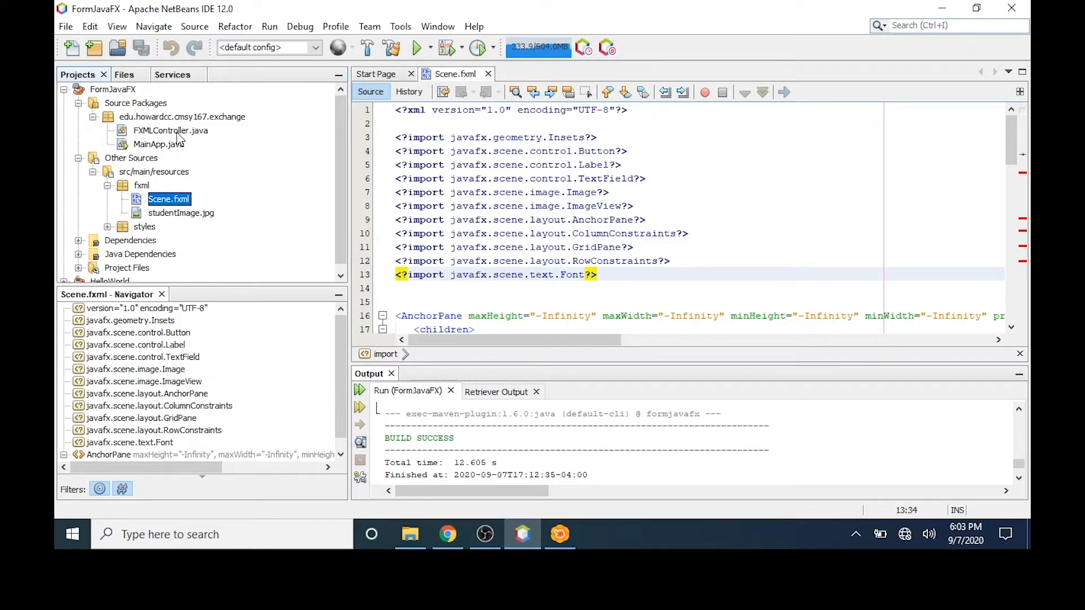
pyautogui.doubleClick(169, 130)
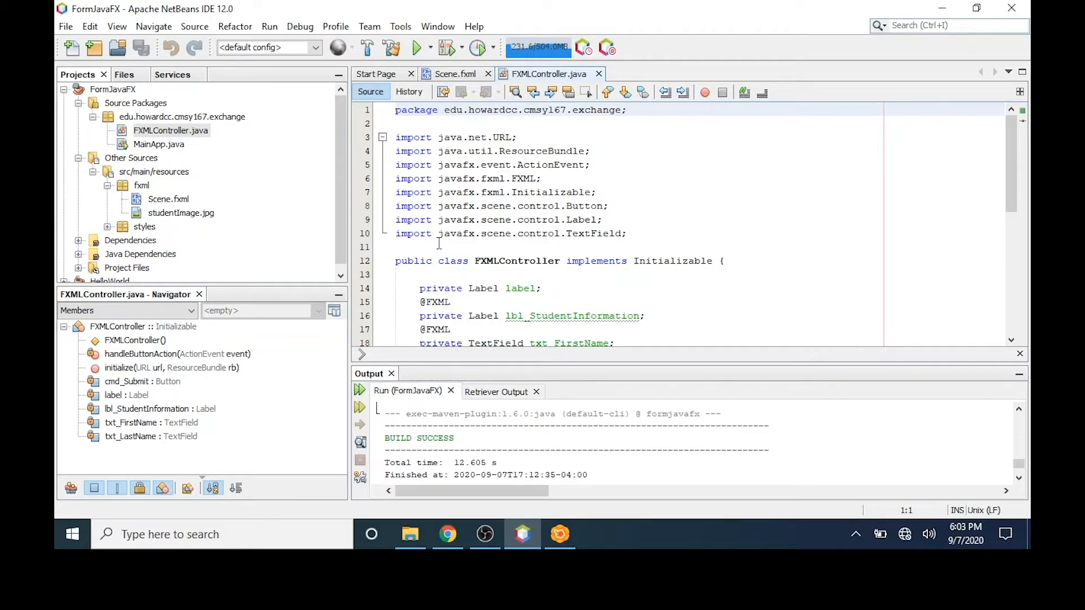
# - Scroll FXMLController.java down to the sample handleButtonAction method below the field declarations
pyautogui.scroll(-3)
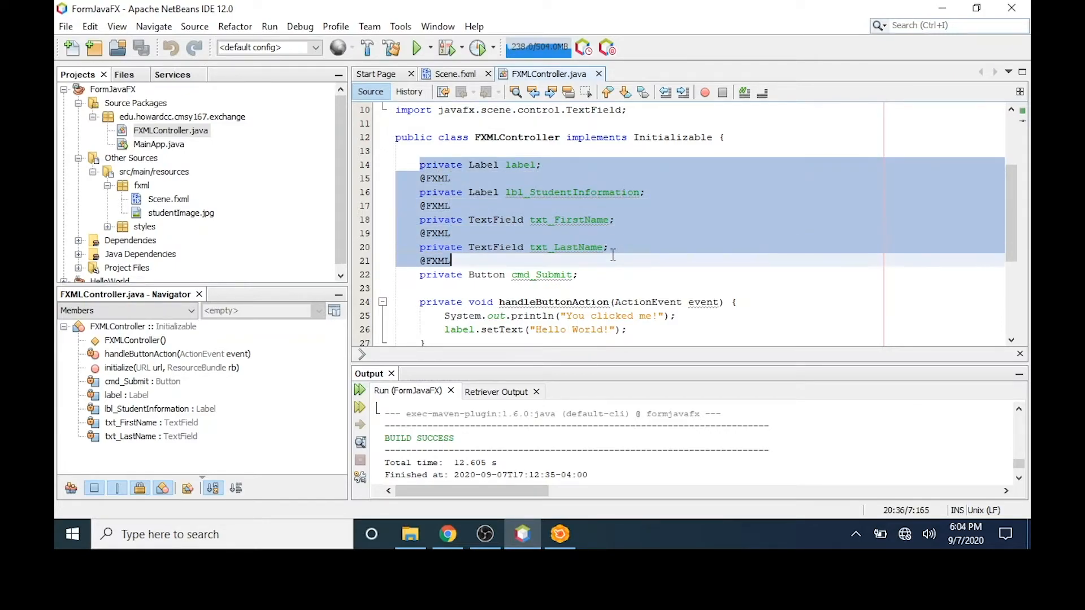
pyautogui.click(578, 275)
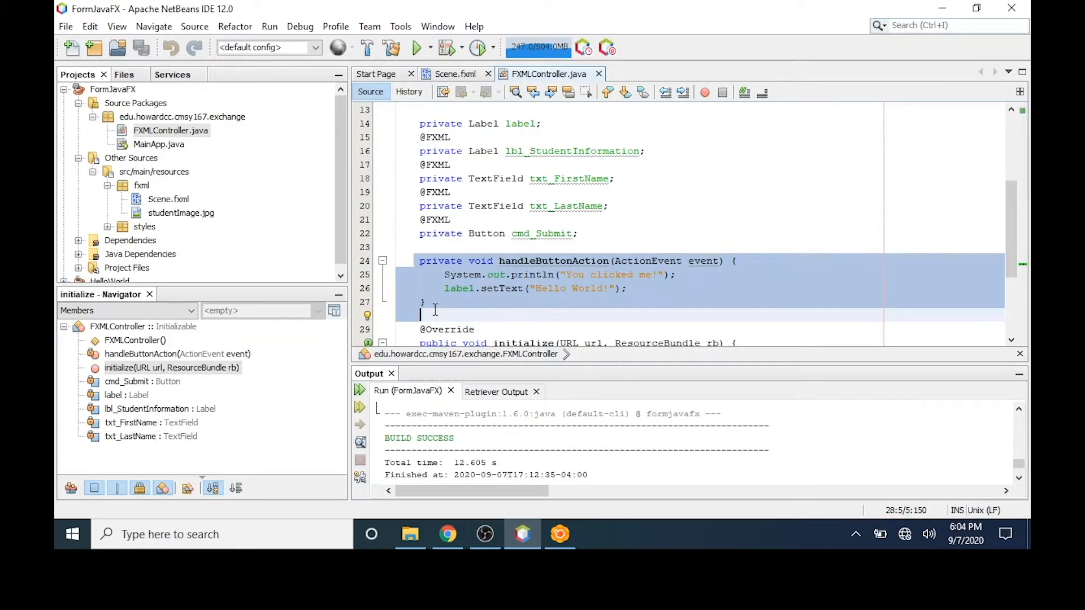
pyautogui.moveTo(409, 280)
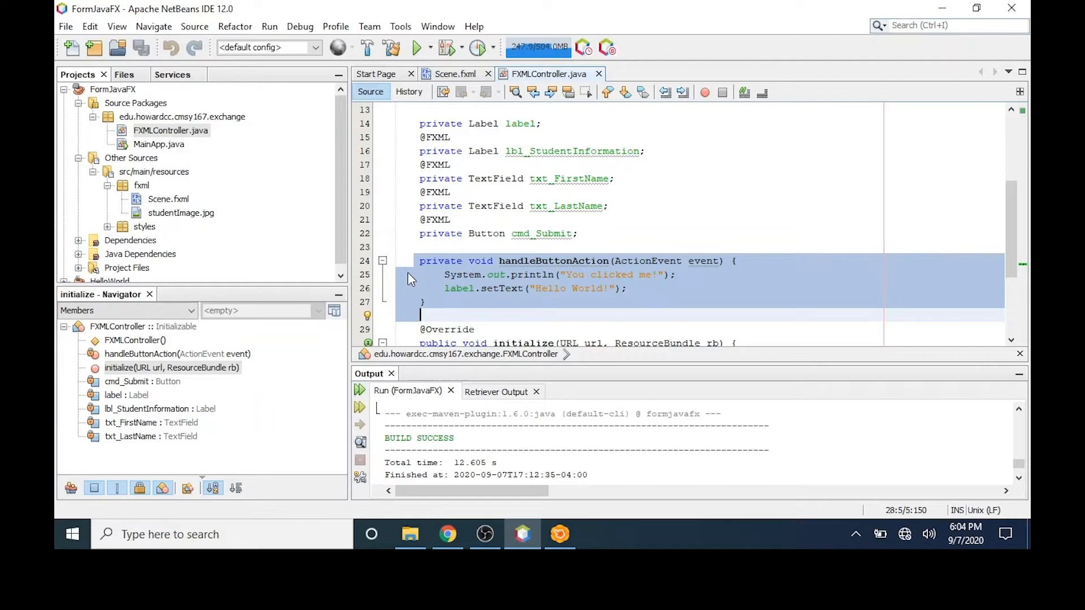
pyautogui.moveTo(419, 322)
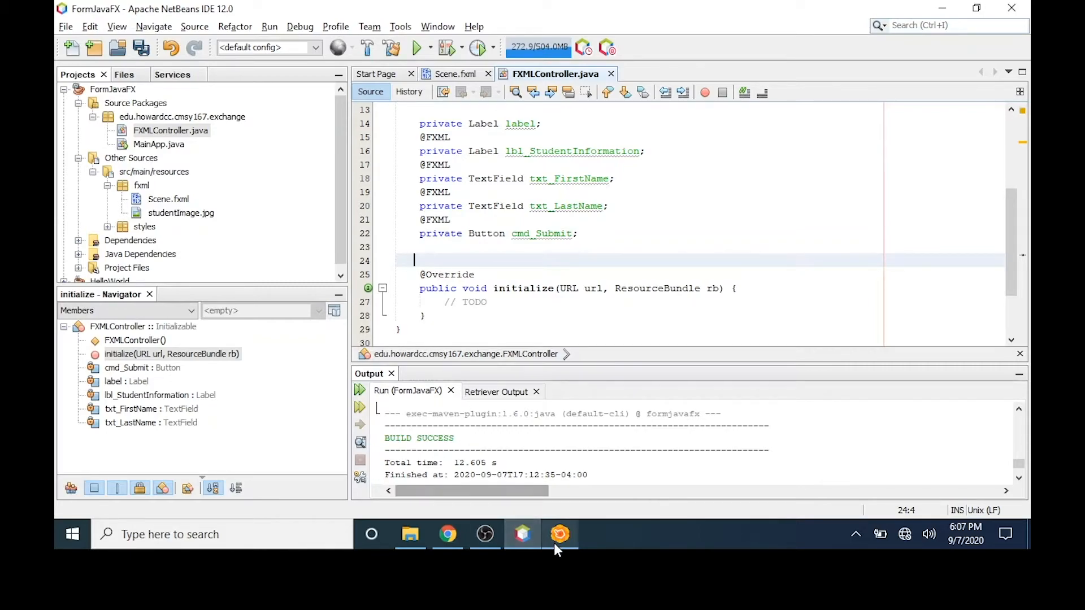
# - Set the Submit button's On Action handler to onSubmitClick in the Inspector's Code section
pyautogui.click(561, 533)
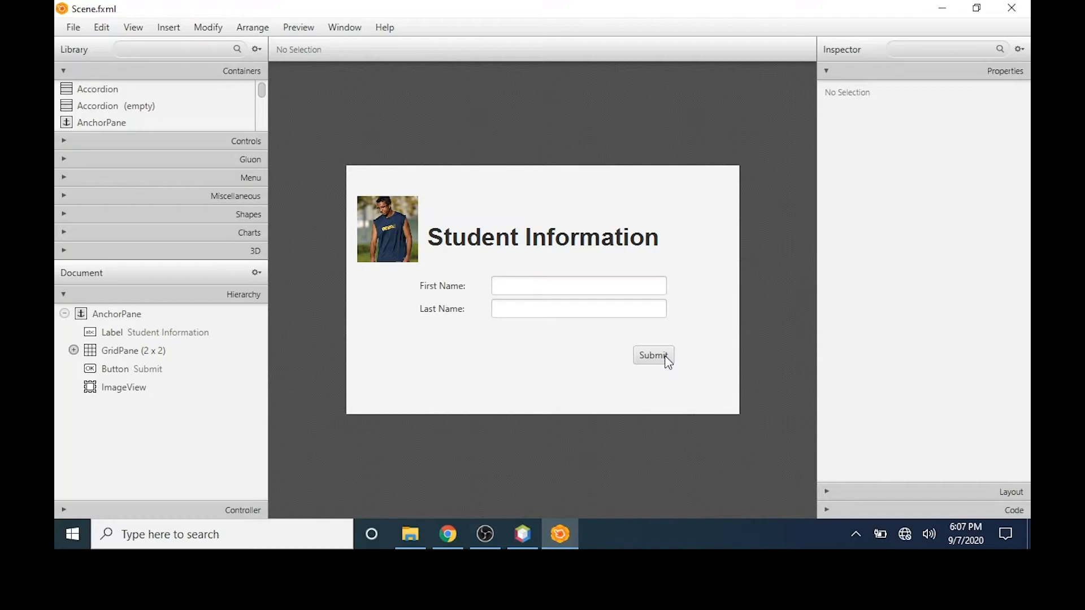
pyautogui.click(654, 354)
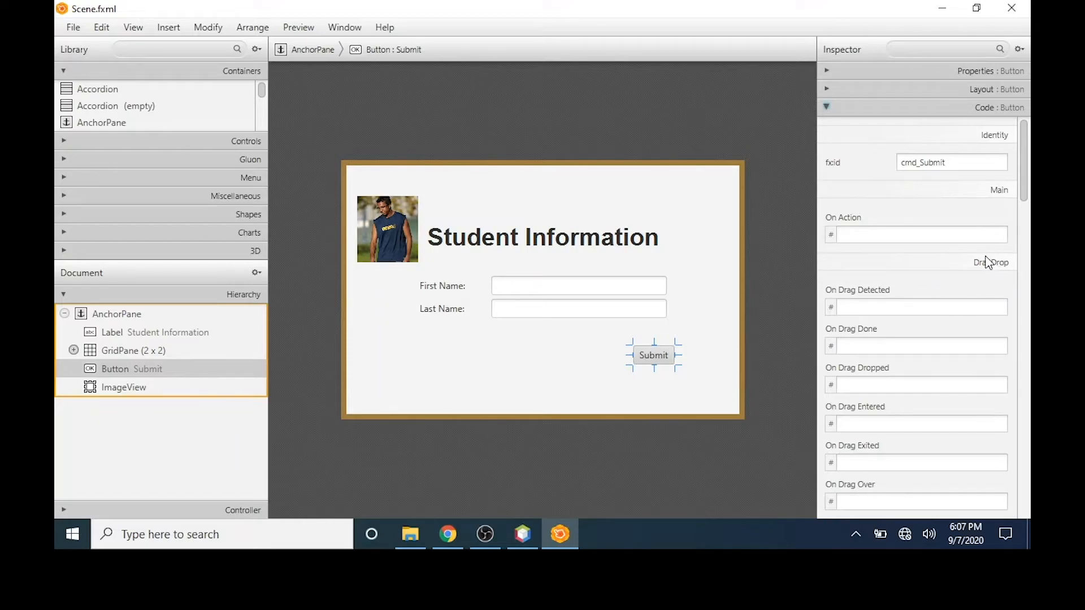
pyautogui.click(922, 235)
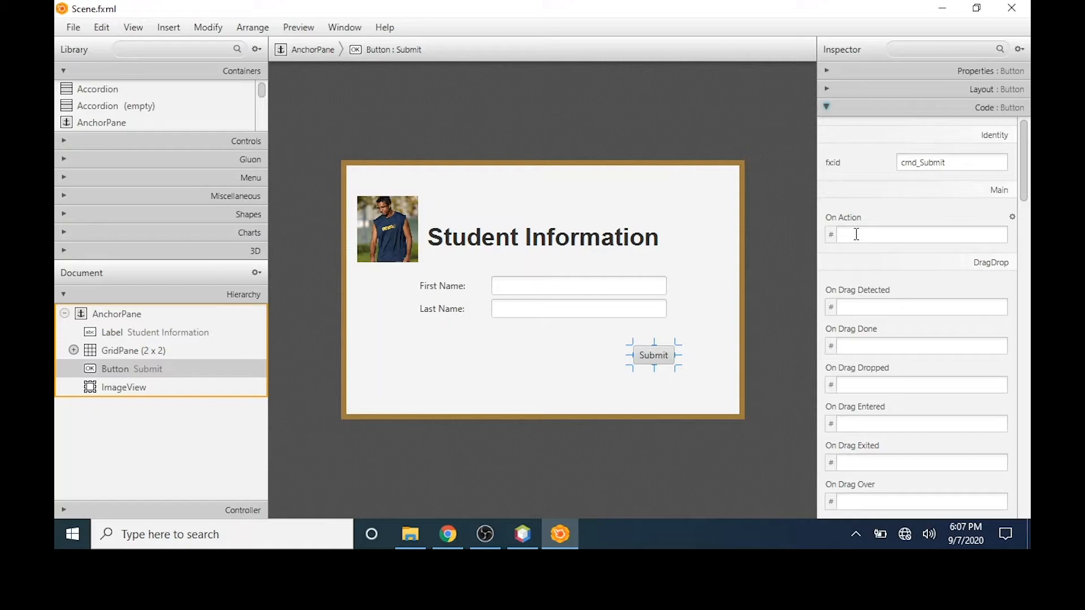
pyautogui.click(922, 235)
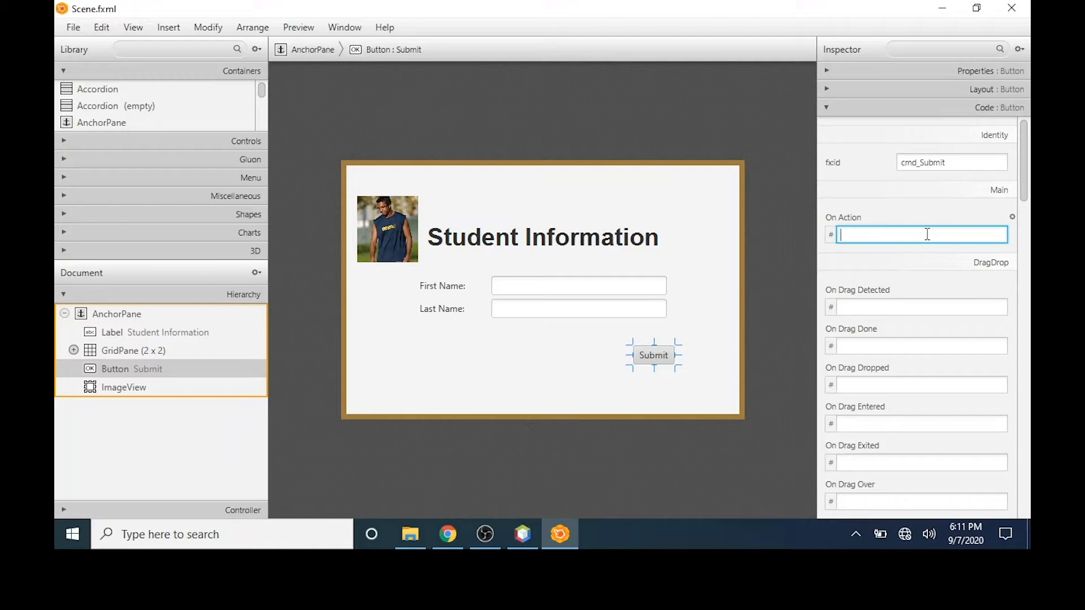
pyautogui.write('onSubmit')
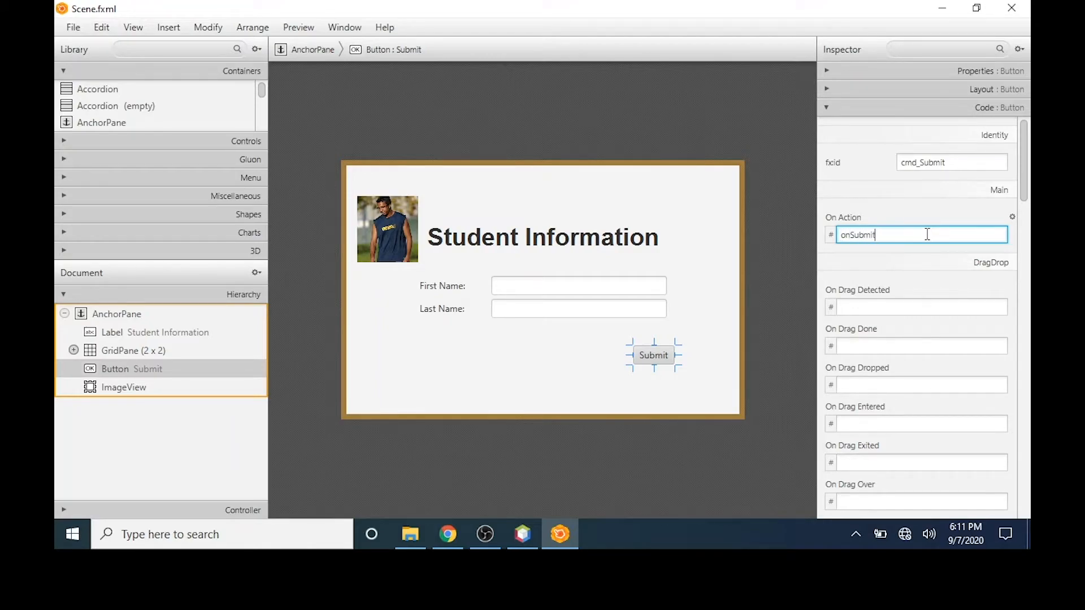
pyautogui.write('Click')
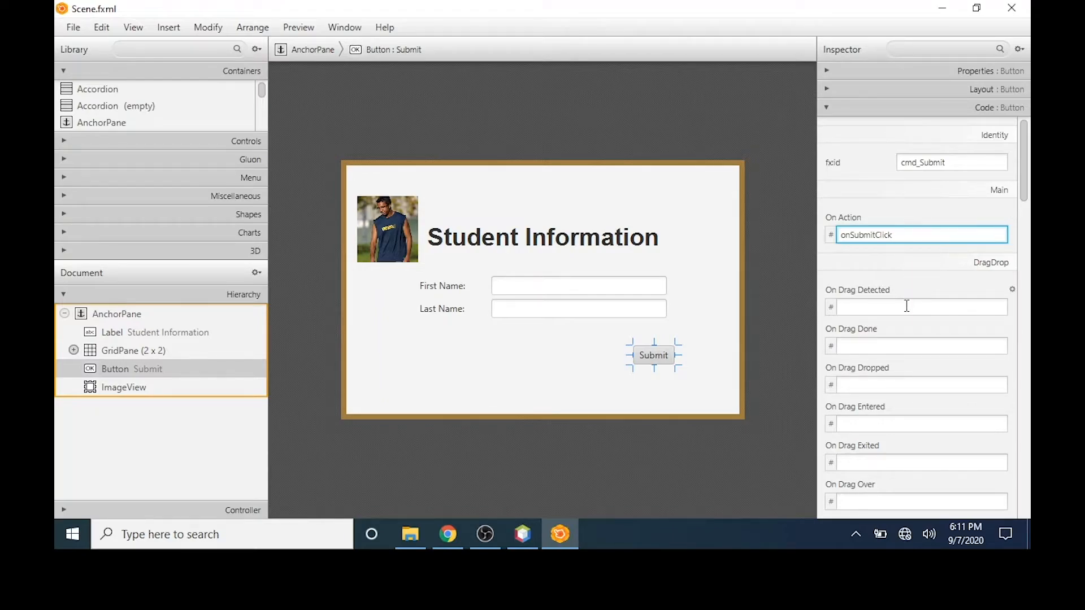
pyautogui.click(922, 307)
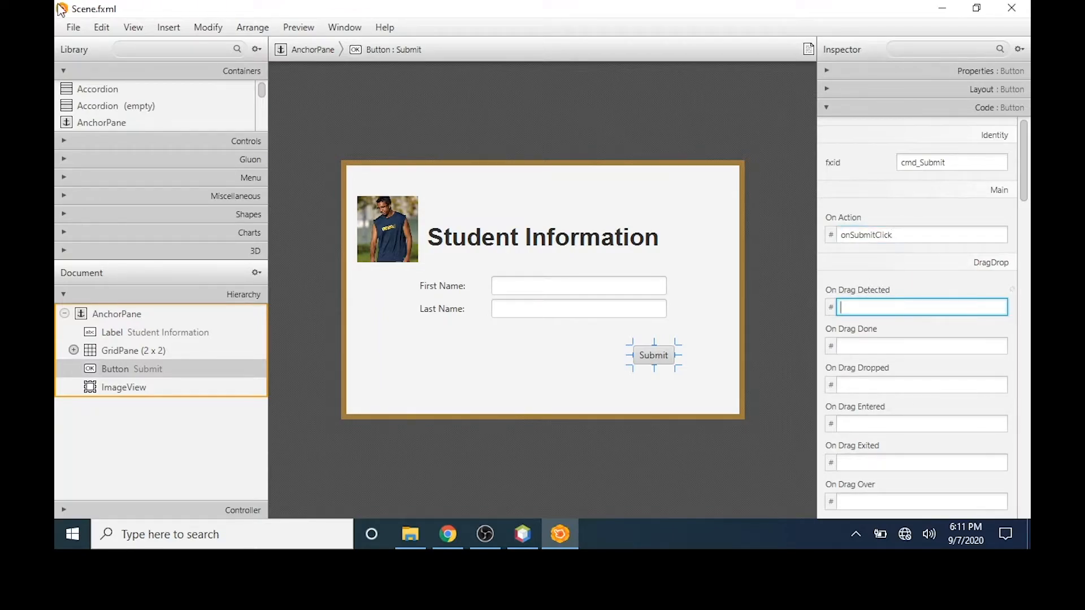
# - Save the Scene.fxml layout from the File menu
pyautogui.click(72, 27)
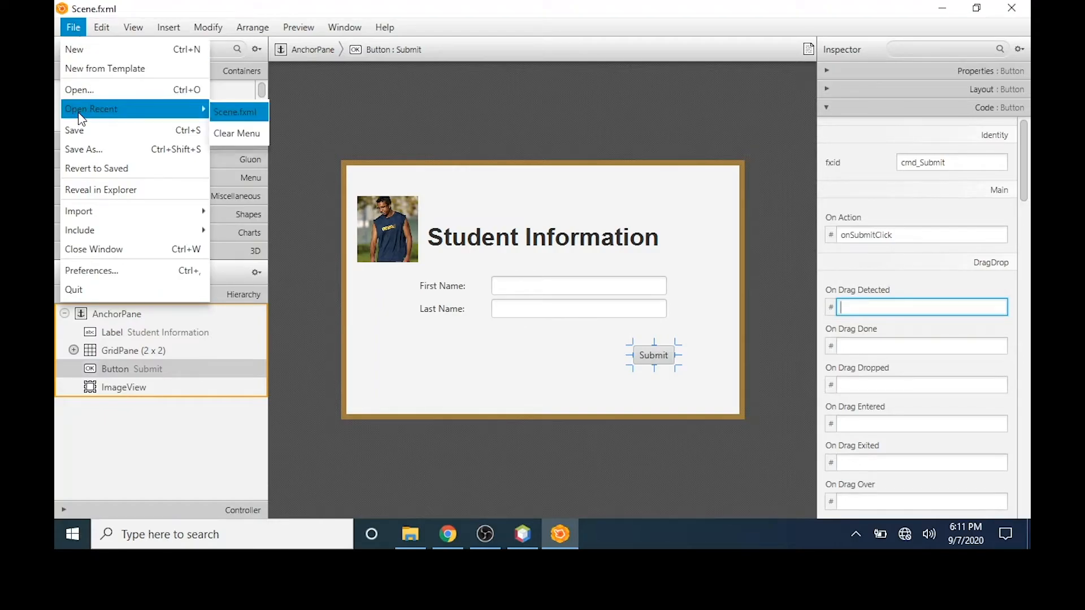
pyautogui.click(74, 130)
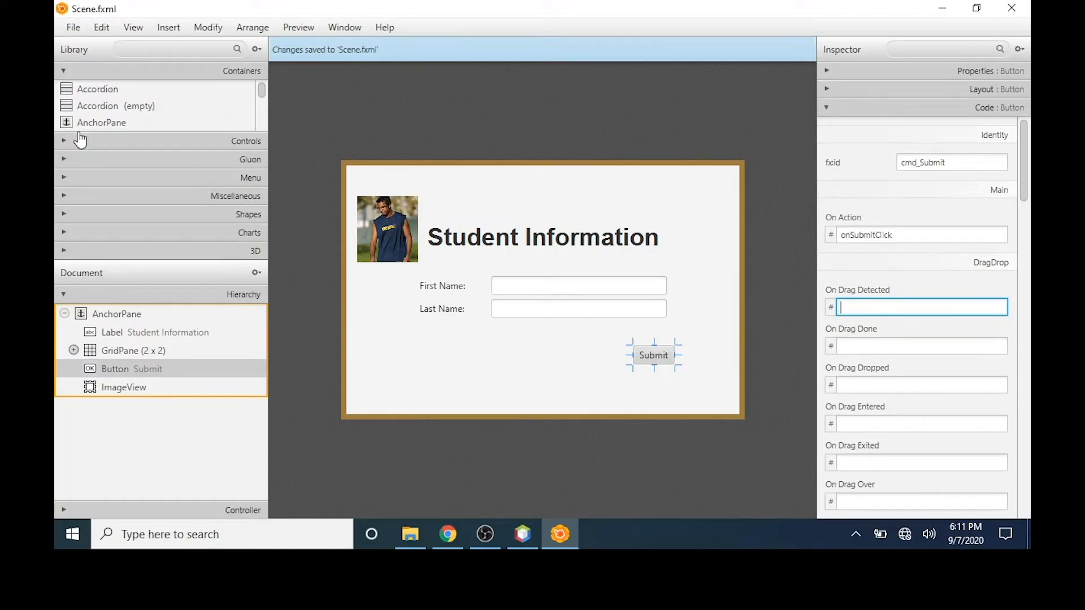
pyautogui.moveTo(339, 69)
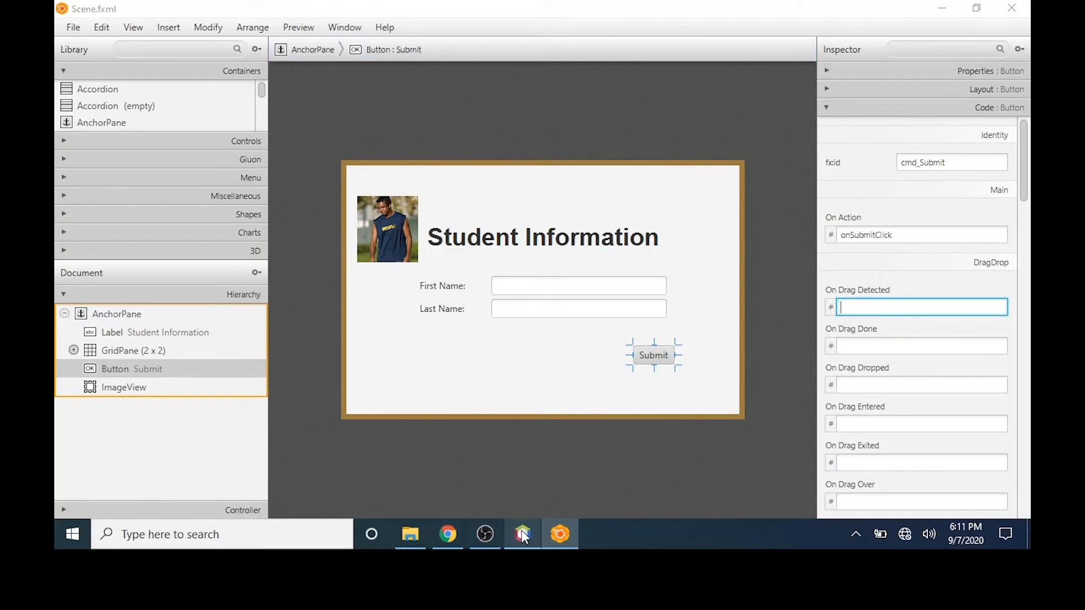
# - Regenerate the controller from Scene.fxml with Make Controller to get the onSubmitClick method
pyautogui.click(523, 533)
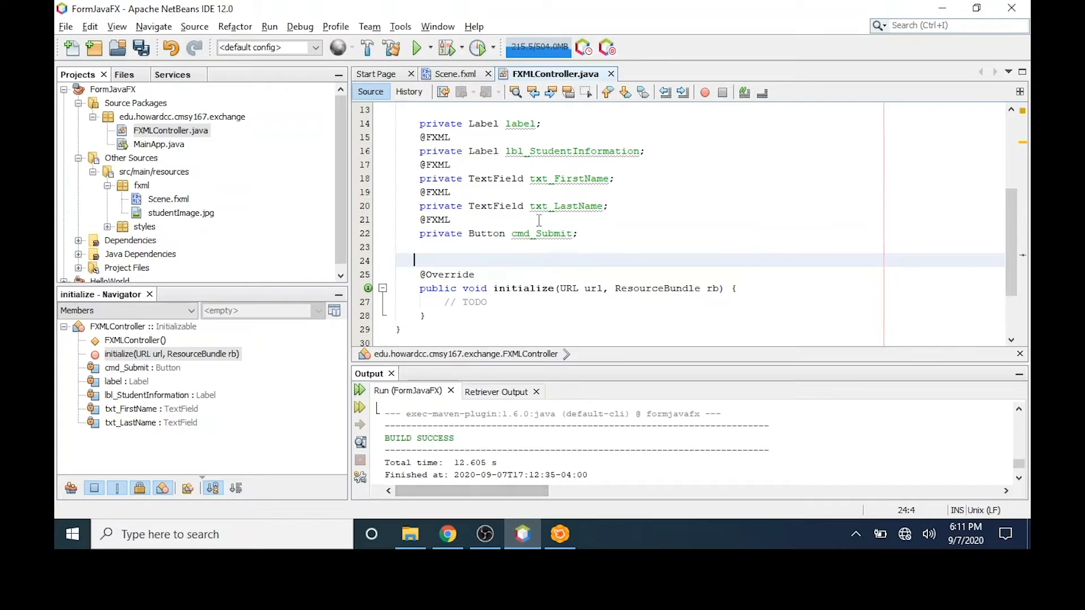
pyautogui.moveTo(560, 263)
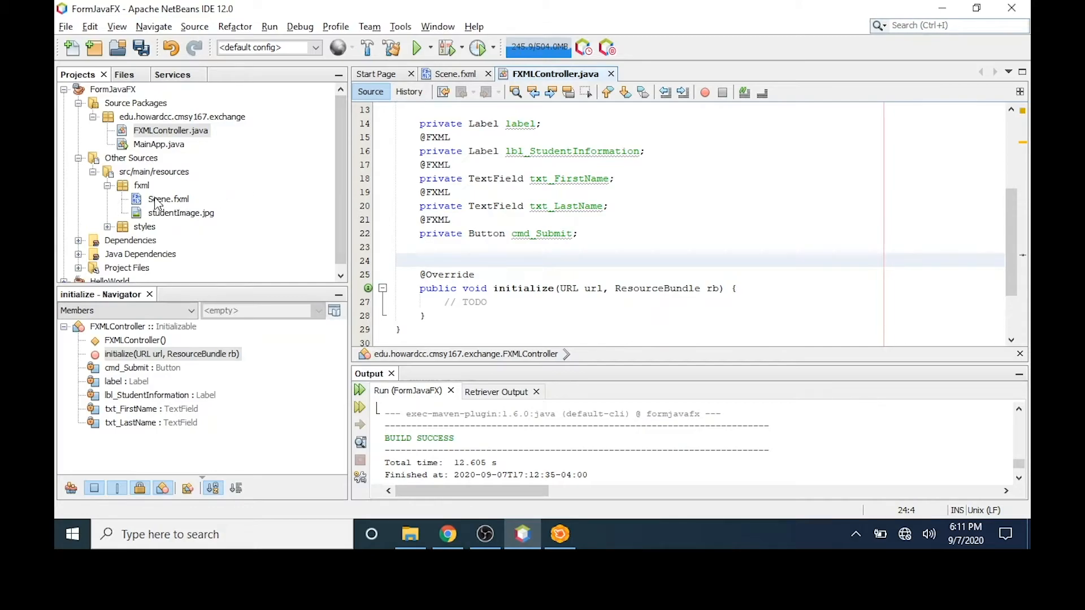
pyautogui.rightClick(167, 199)
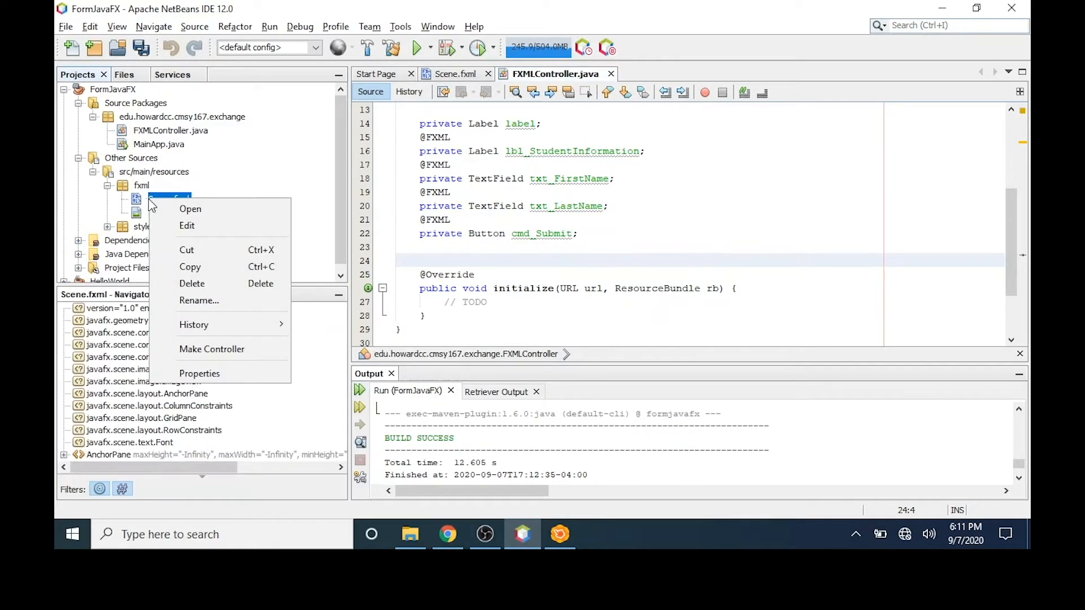
pyautogui.moveTo(212, 349)
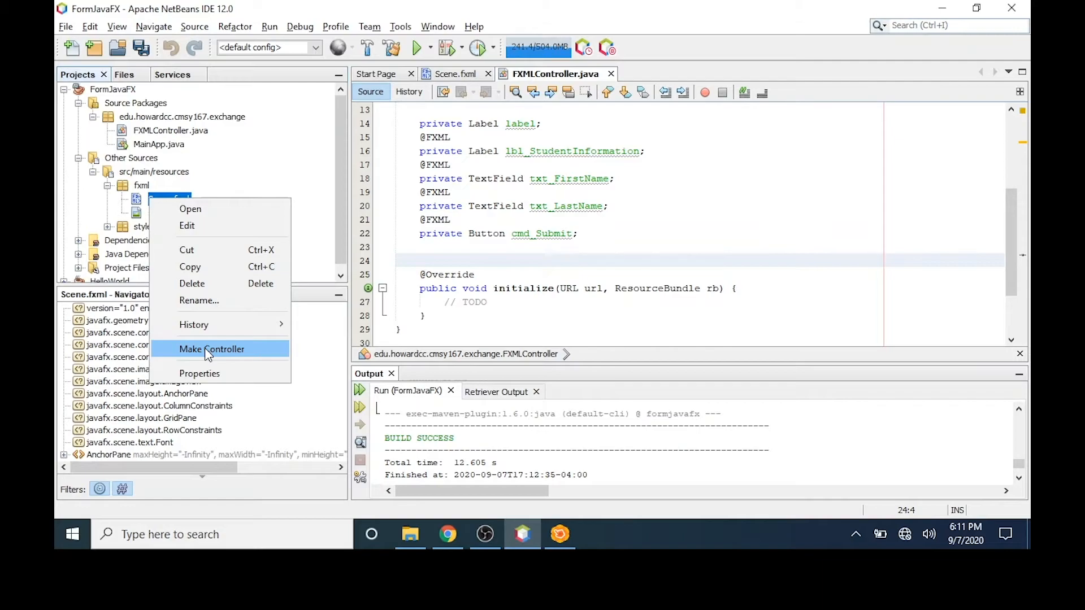
pyautogui.click(211, 349)
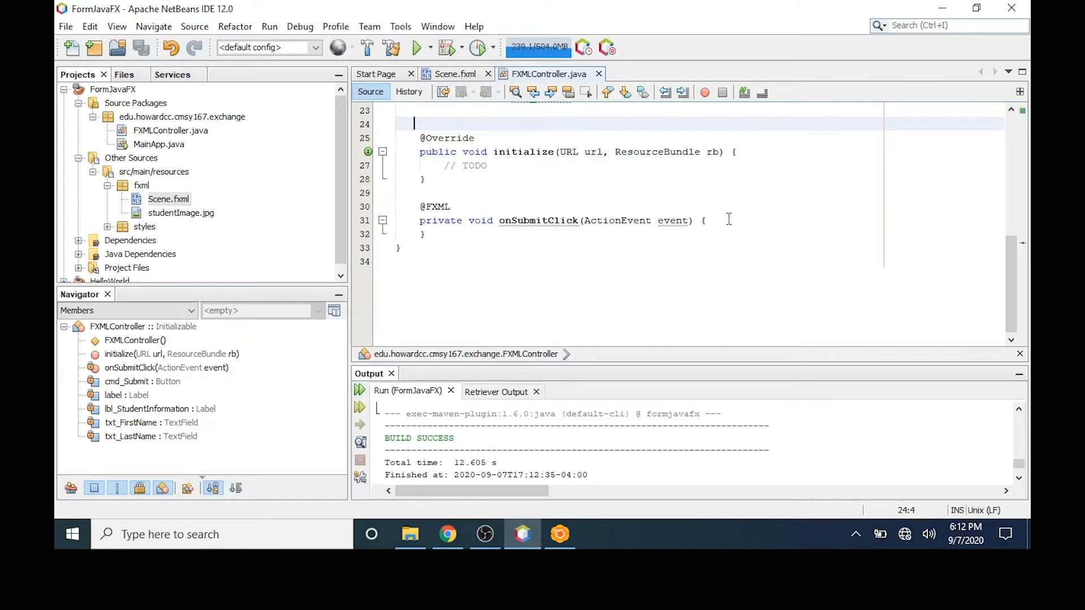
# - Write System.out.println("Student Information"); inside onSubmitClick
pyautogui.click(710, 221)
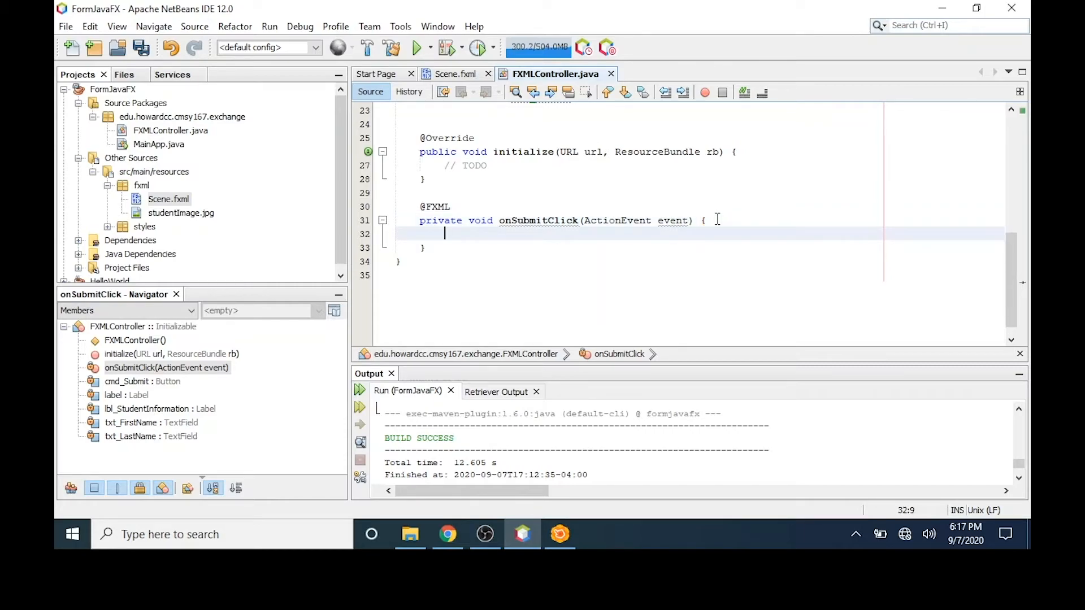
pyautogui.write('Sy')
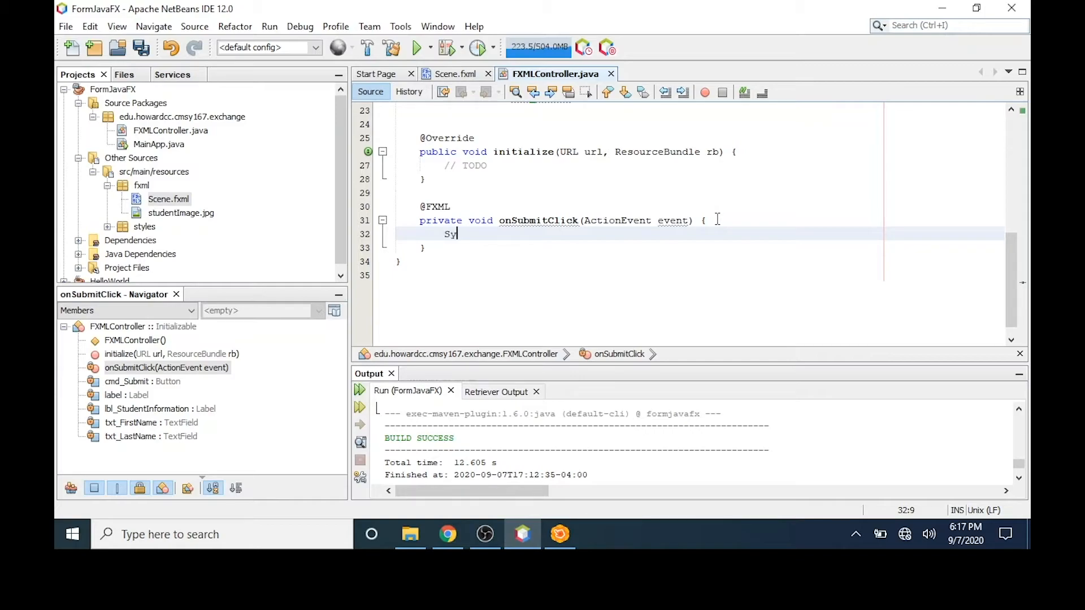
pyautogui.write('stem.out.')
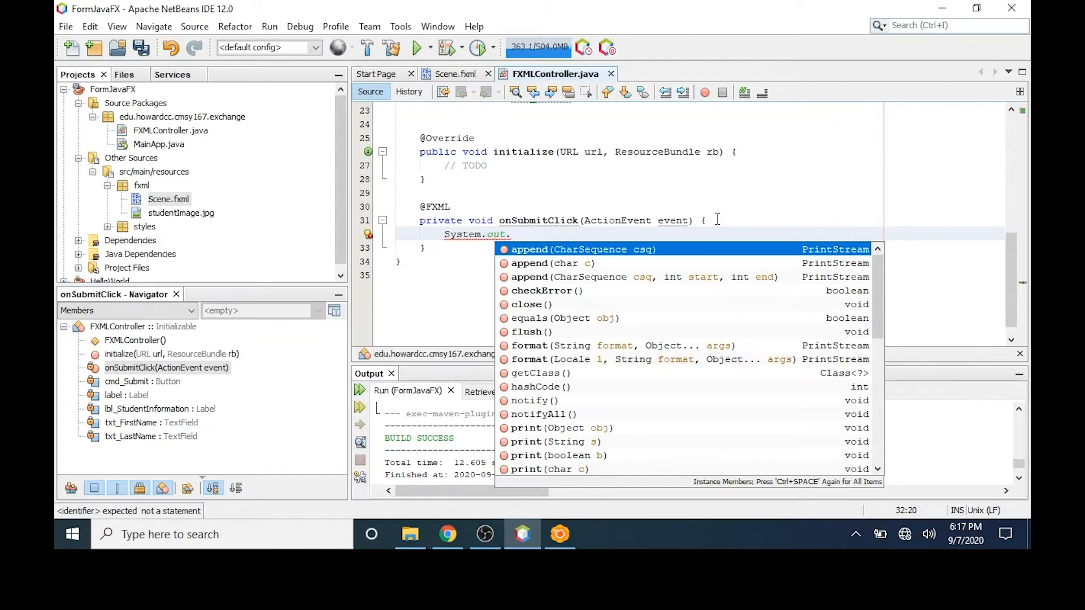
pyautogui.write('println();')
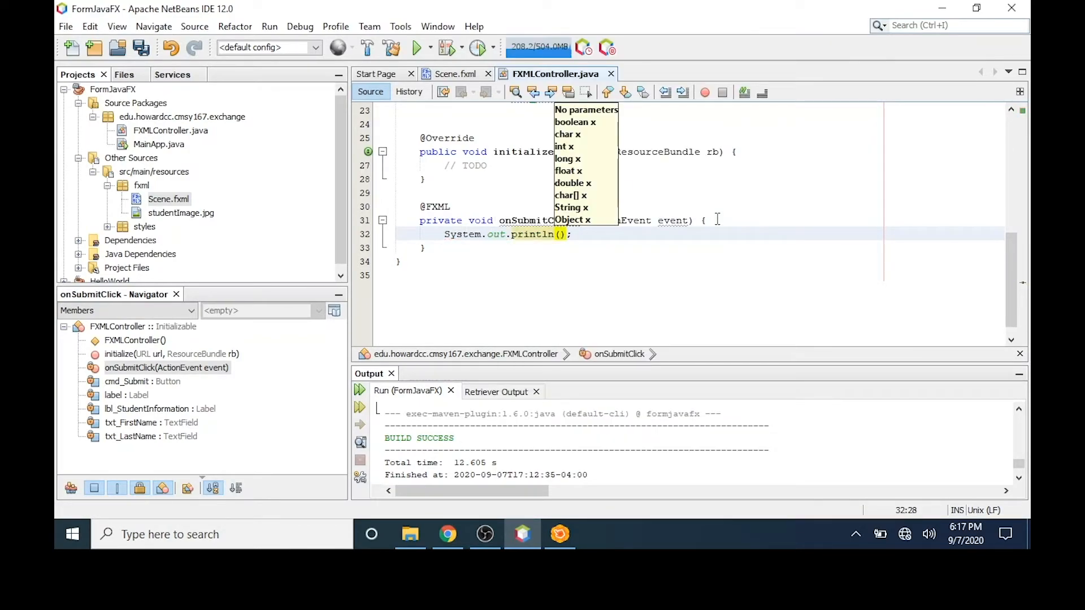
pyautogui.write('"St')
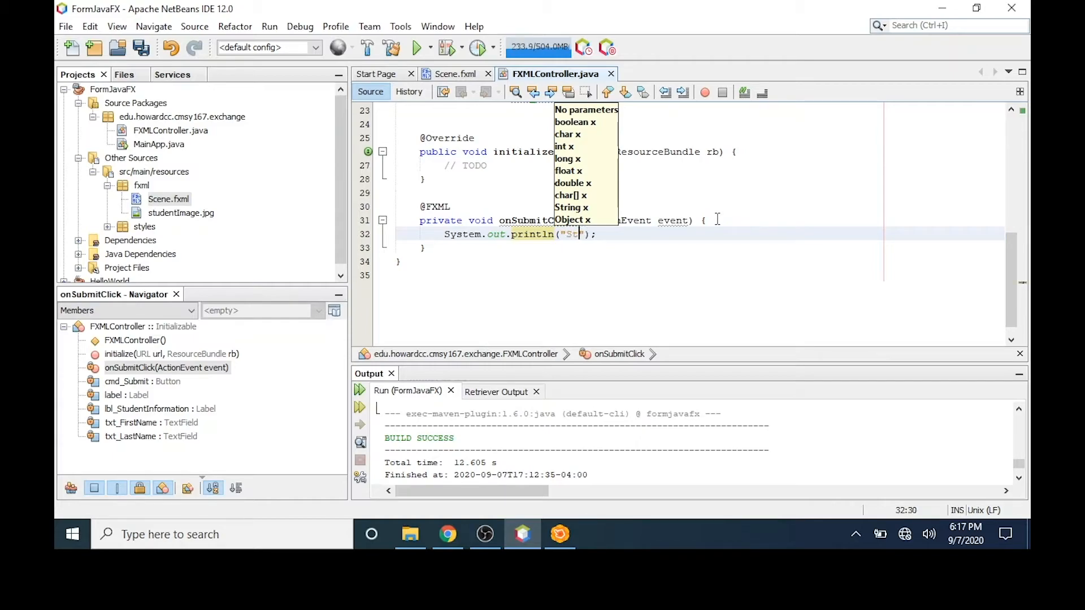
pyautogui.write('udent Information')
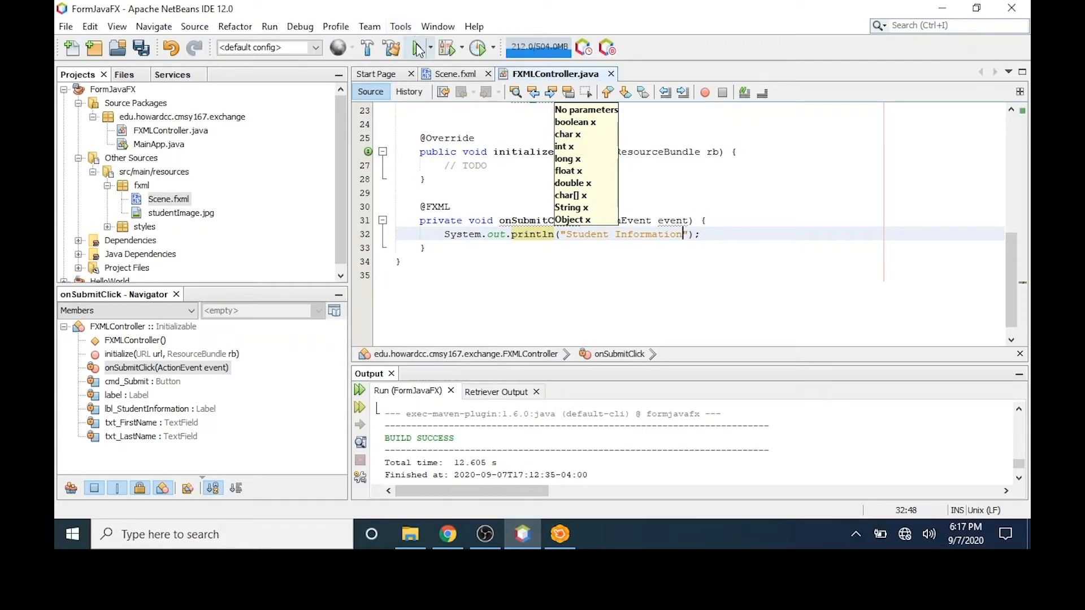
# - Run the form, press Submit to print Student Information to the output, then close the form
pyautogui.click(415, 47)
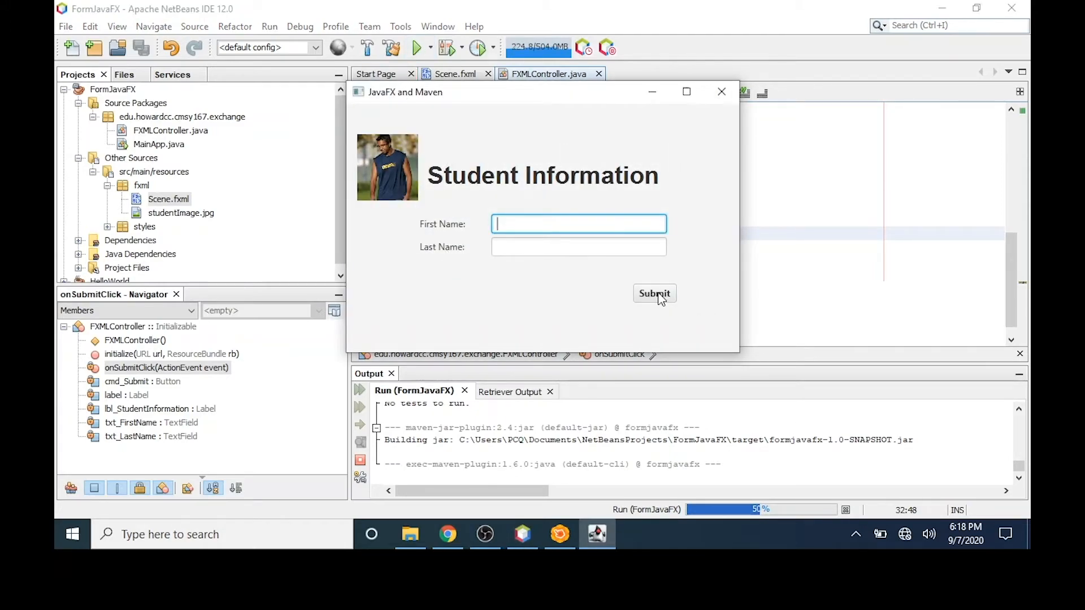
pyautogui.click(655, 294)
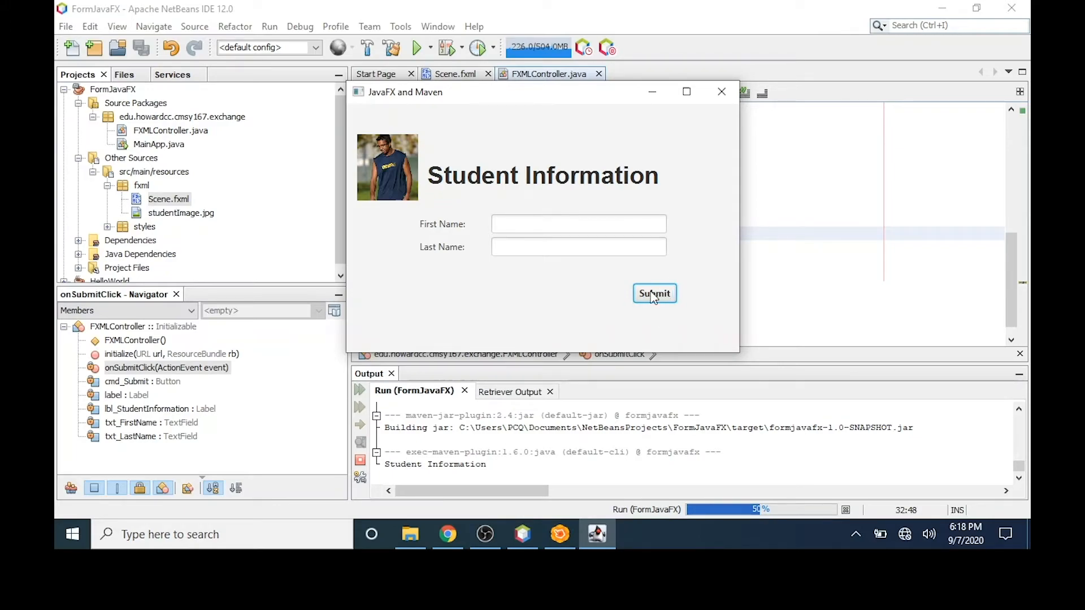
pyautogui.click(721, 92)
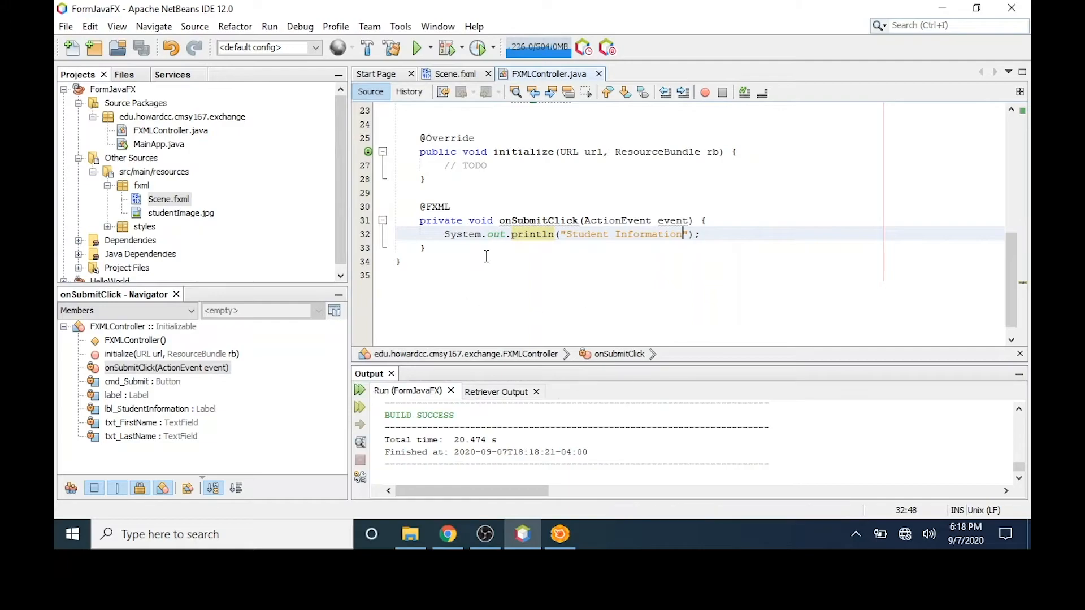
pyautogui.moveTo(526, 220)
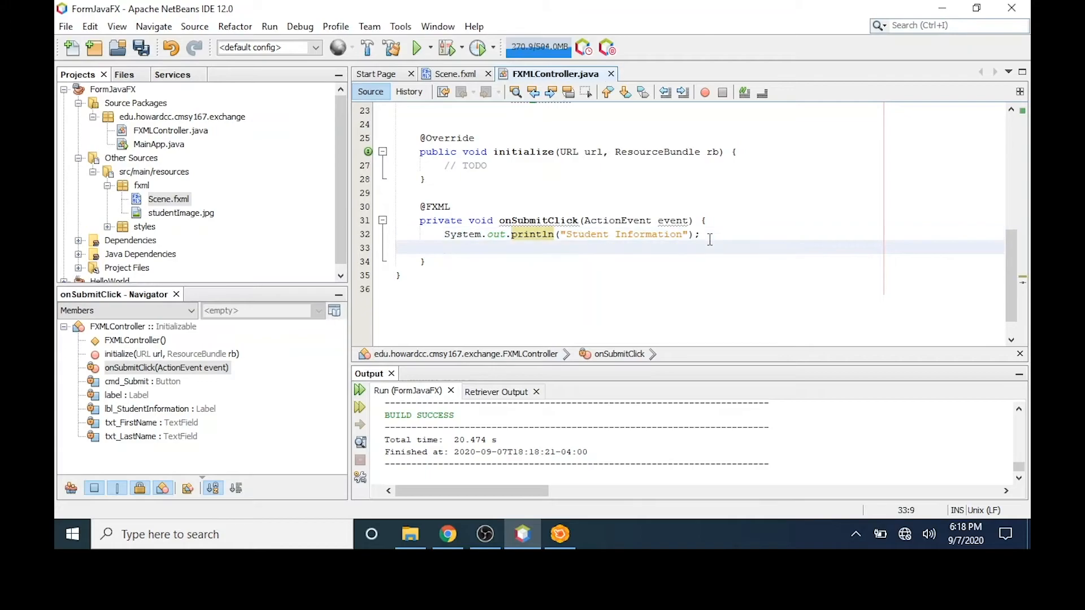
# - Add a printf line "First Name: %s%n" using txt_FirstName.getText() in onSubmitClick
pyautogui.write('System.')
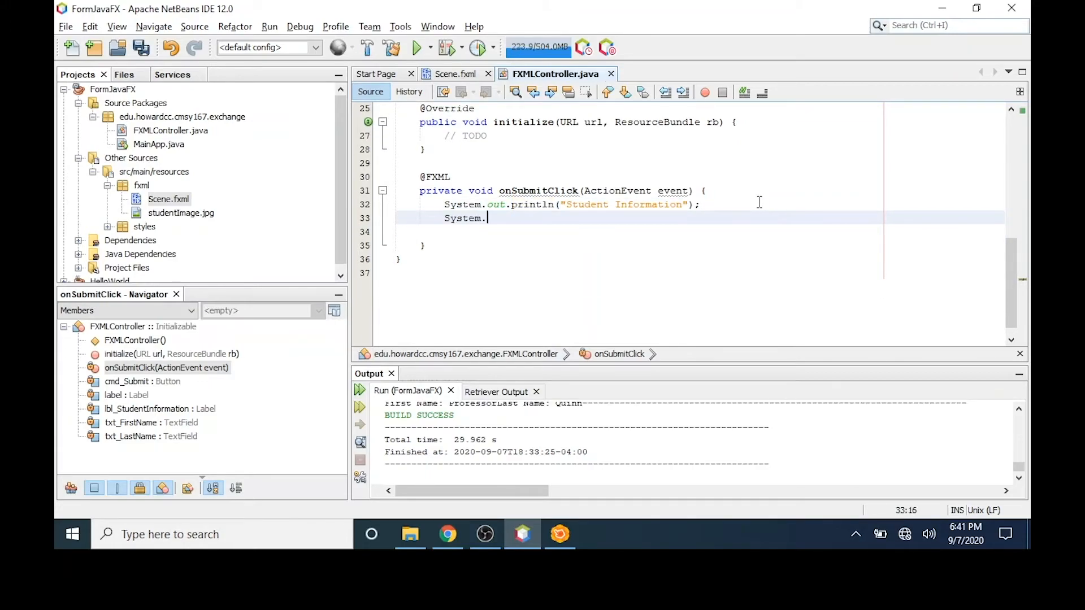
pyautogui.write('out.printf("", args')
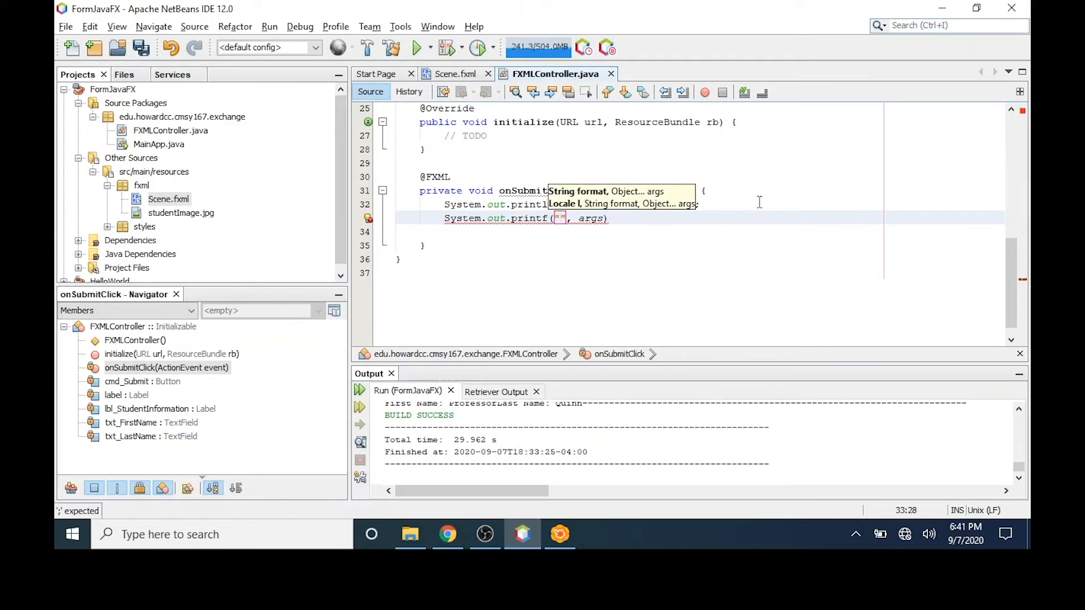
pyautogui.write('First N')
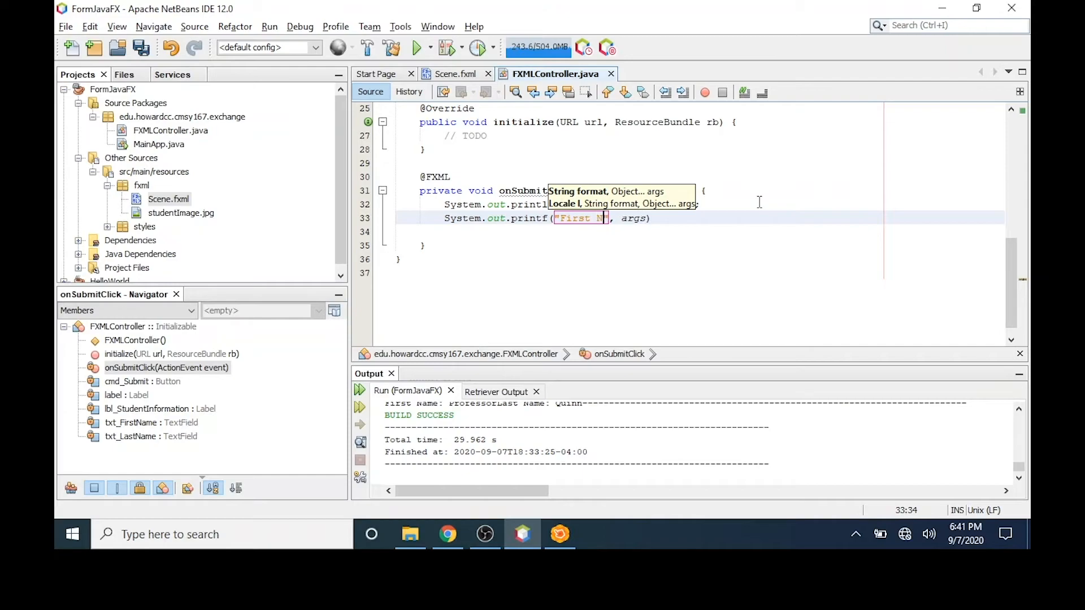
pyautogui.write('ame:')
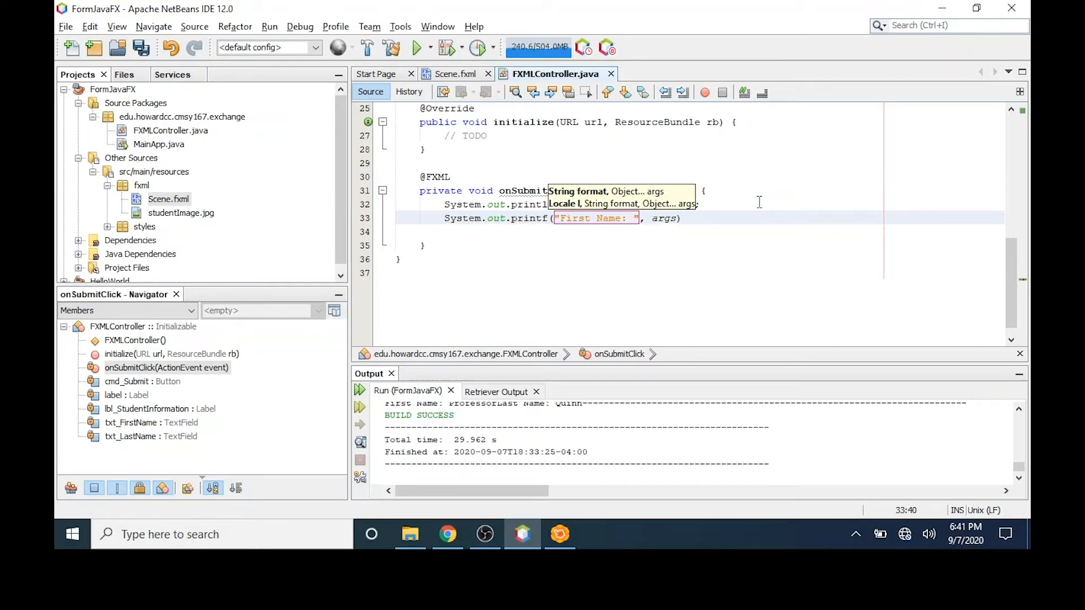
pyautogui.write('%s')
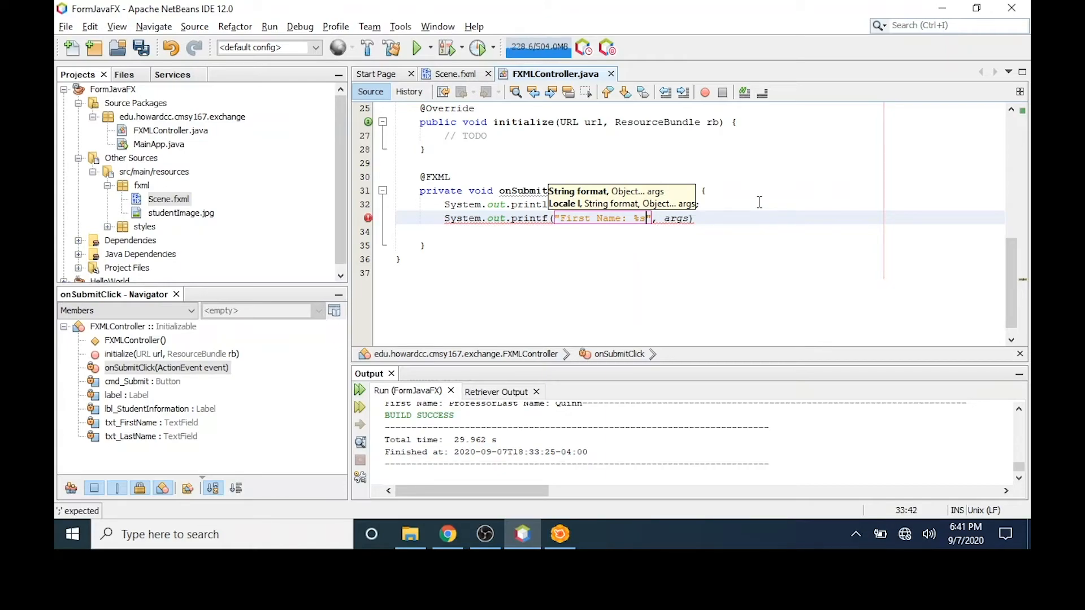
pyautogui.write('%n')
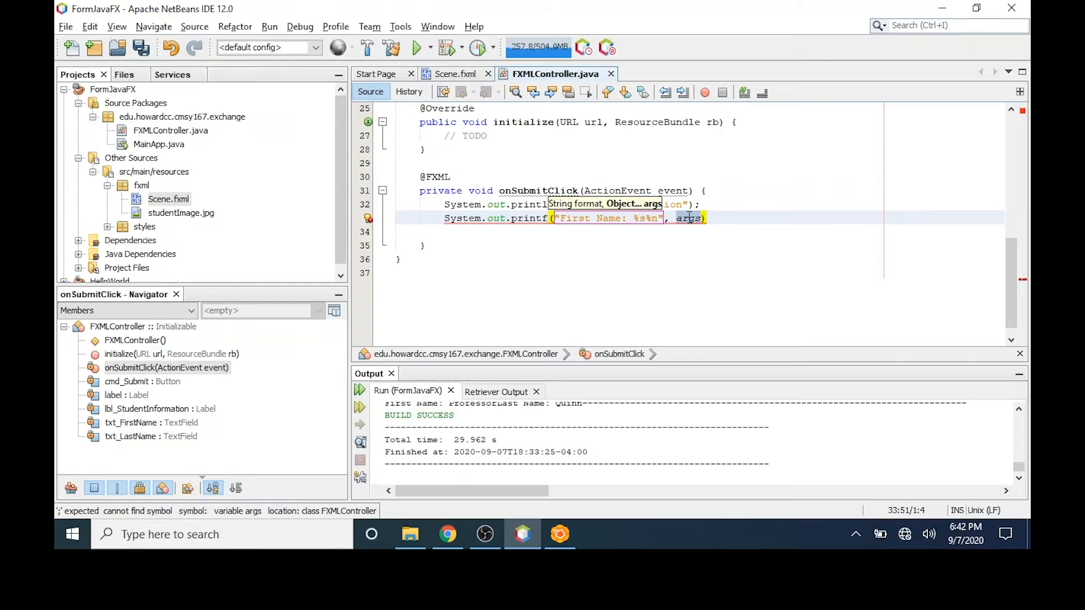
pyautogui.write('tx')
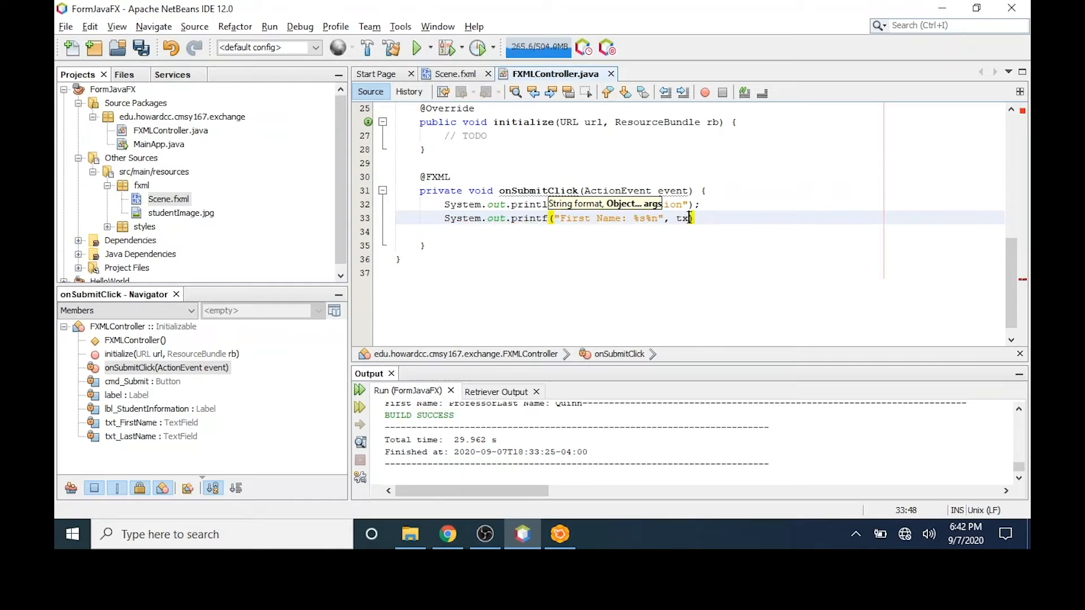
pyautogui.write('_)')
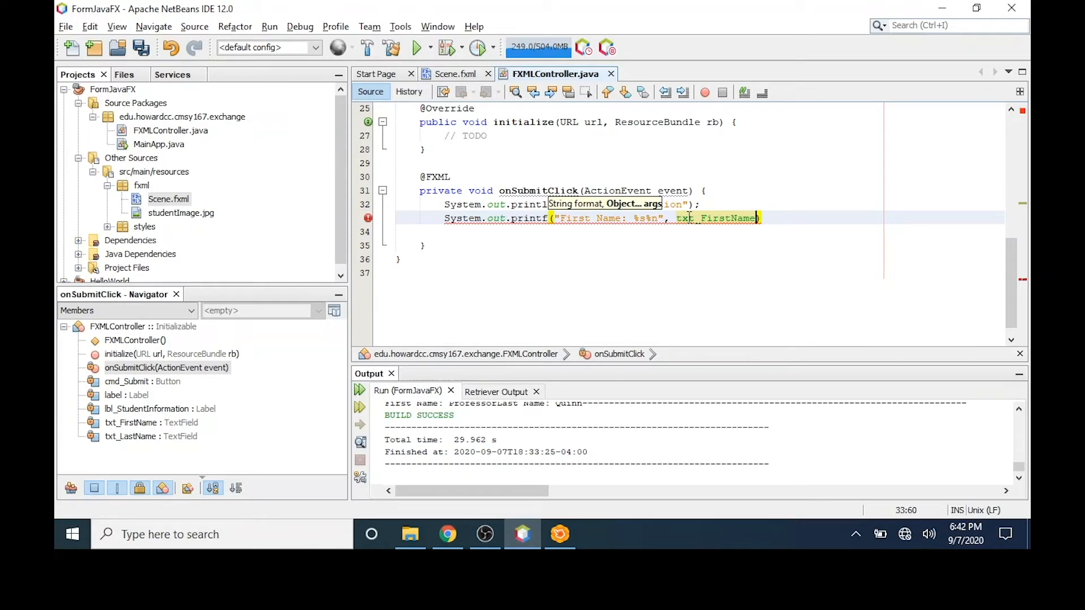
pyautogui.write('.get')
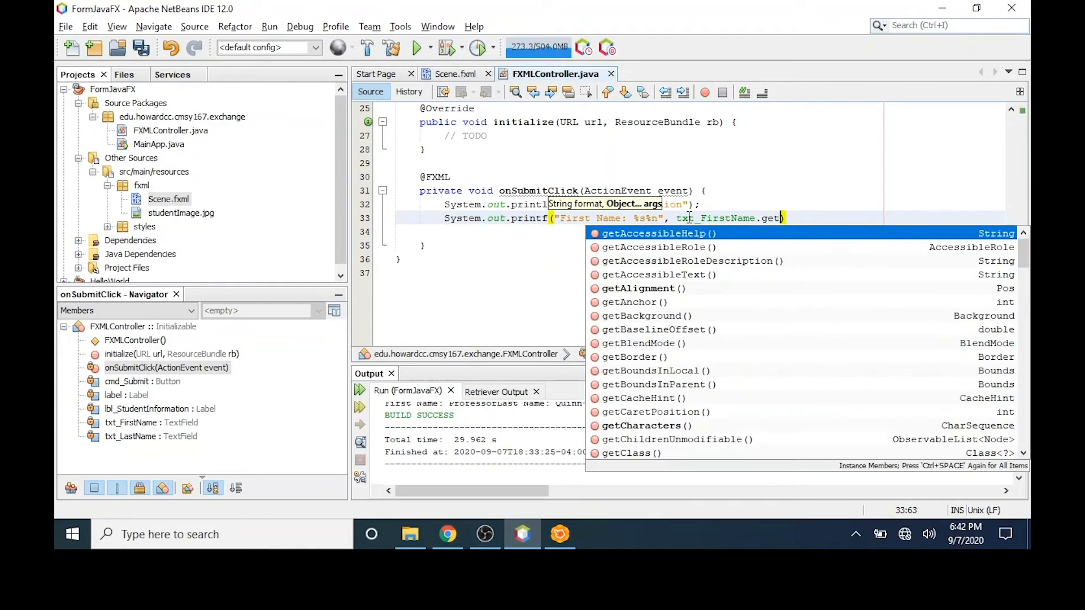
pyautogui.write('Text(')
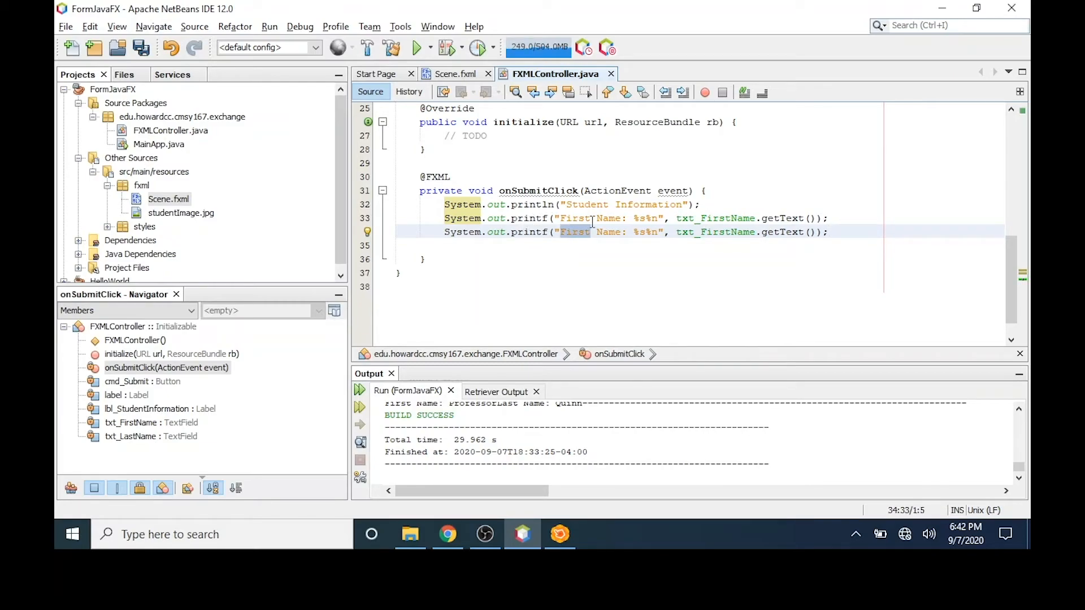
# - Add the matching Last Name printf line using txt_LastName.getText()
pyautogui.write('Ls')
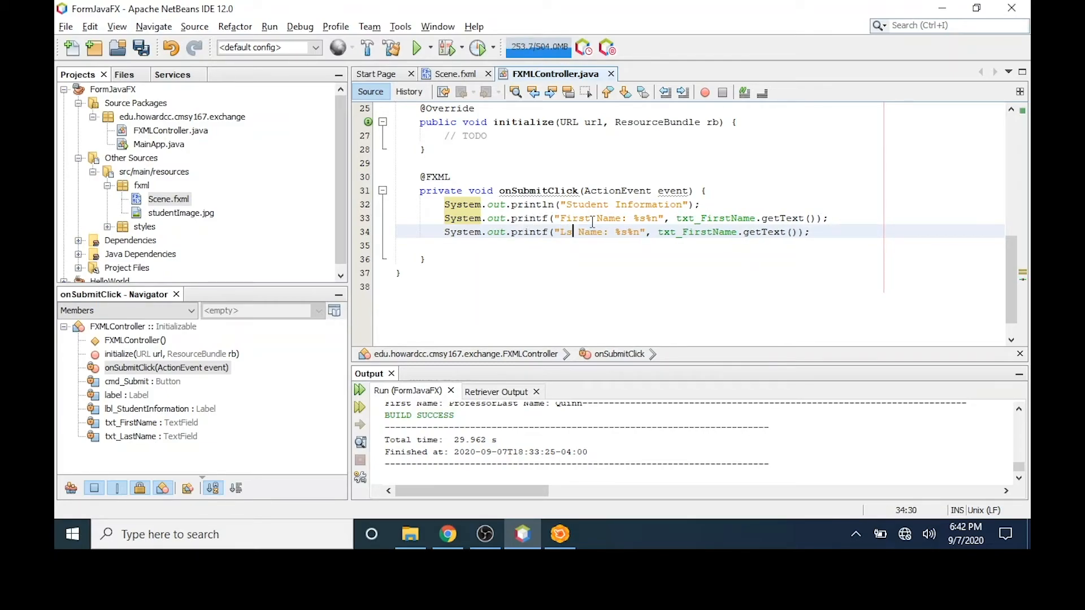
pyautogui.write('ast')
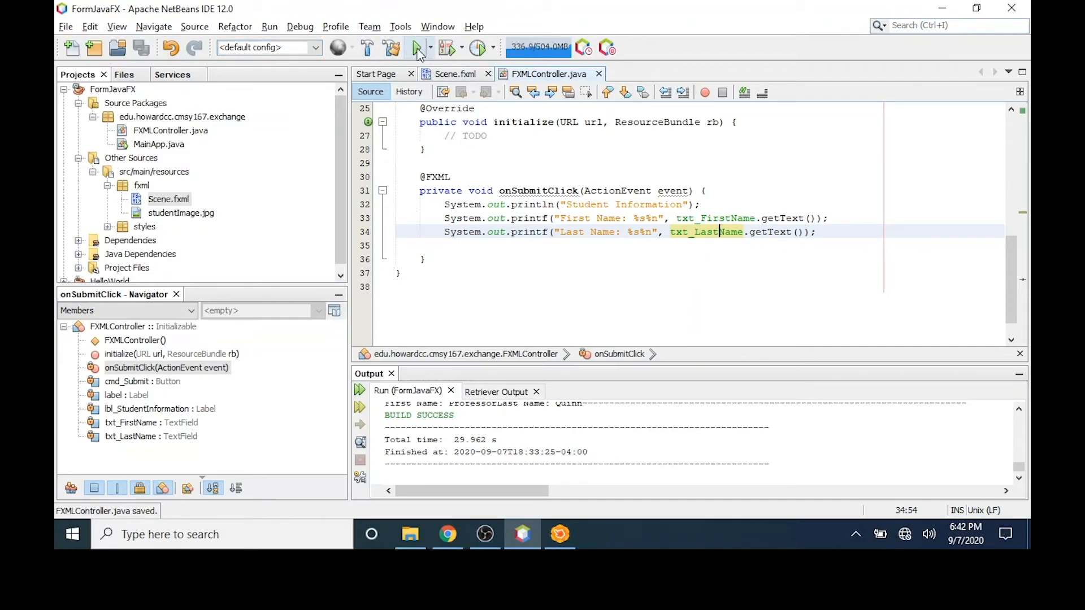
# - Run the form, enter Professor and Quinn, submit to print both names, then close the form
pyautogui.click(415, 47)
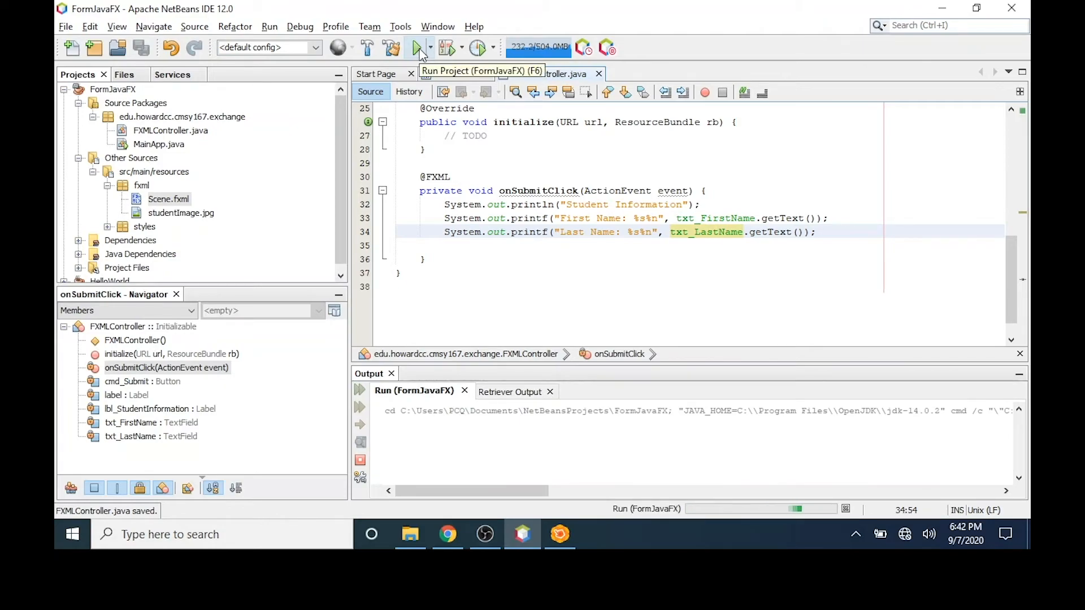
pyautogui.click(416, 47)
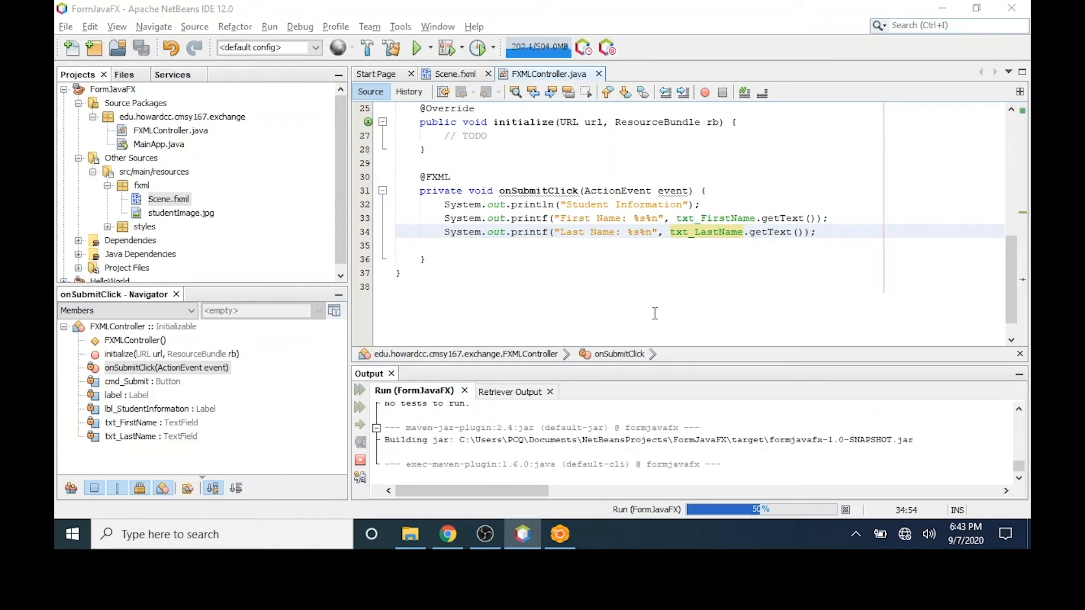
pyautogui.click(416, 47)
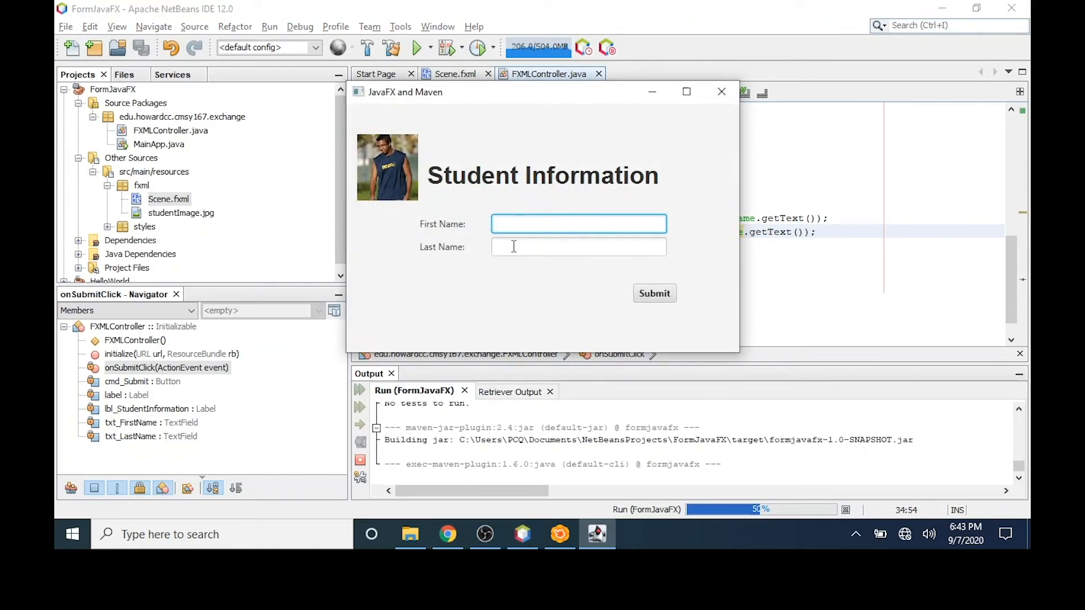
pyautogui.write('p')
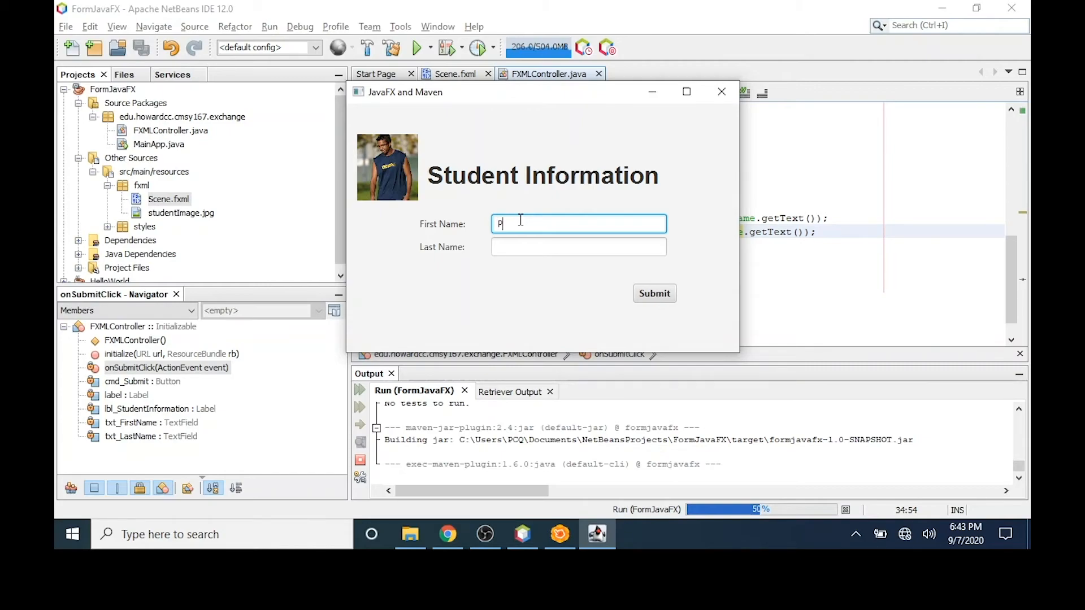
pyautogui.write('rofe')
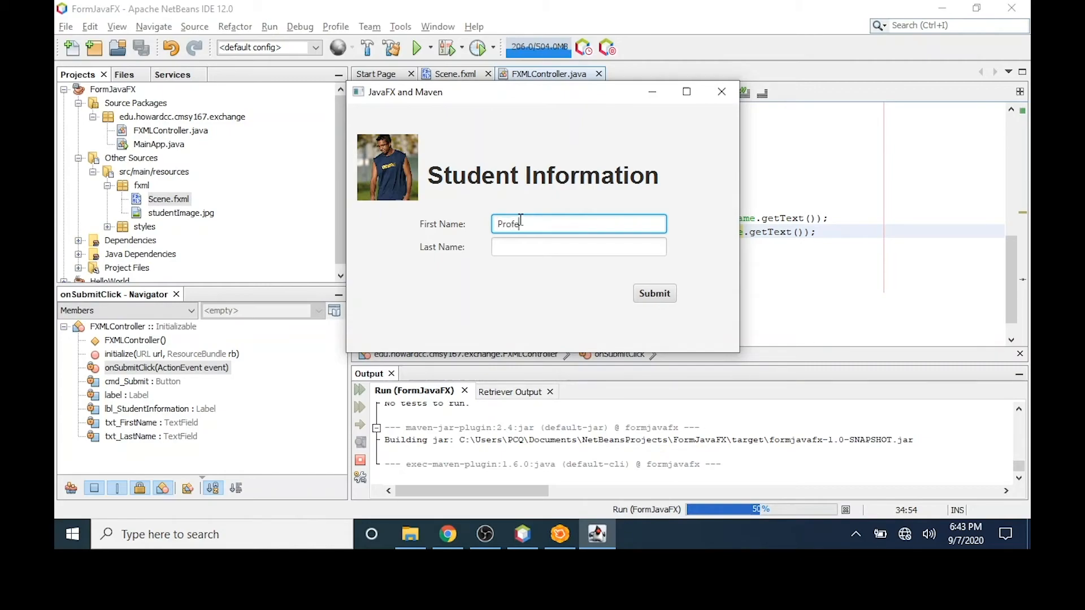
pyautogui.write('ssor')
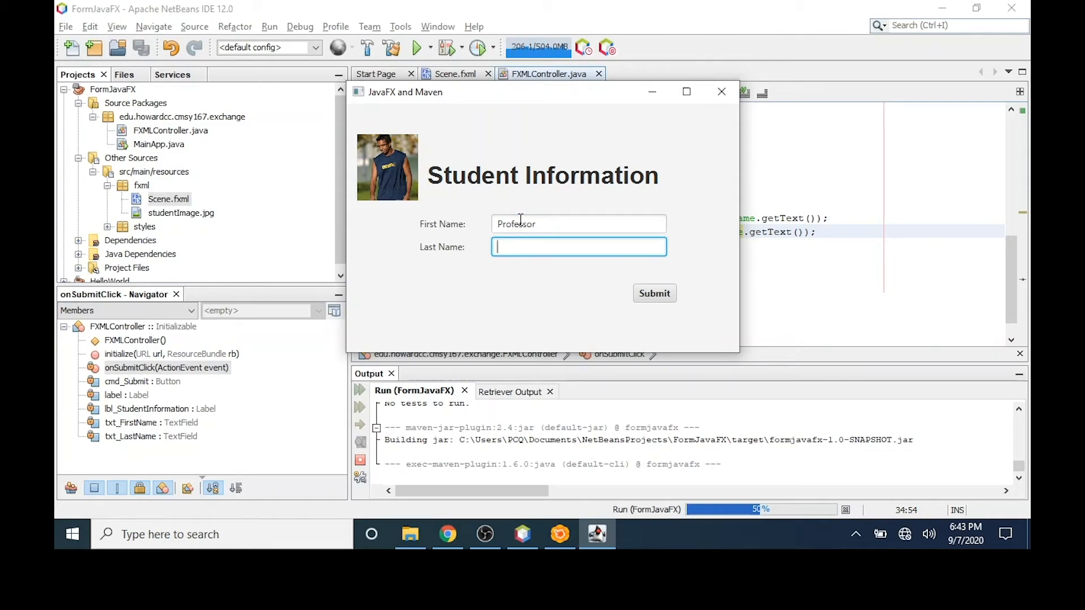
pyautogui.write('Quinn')
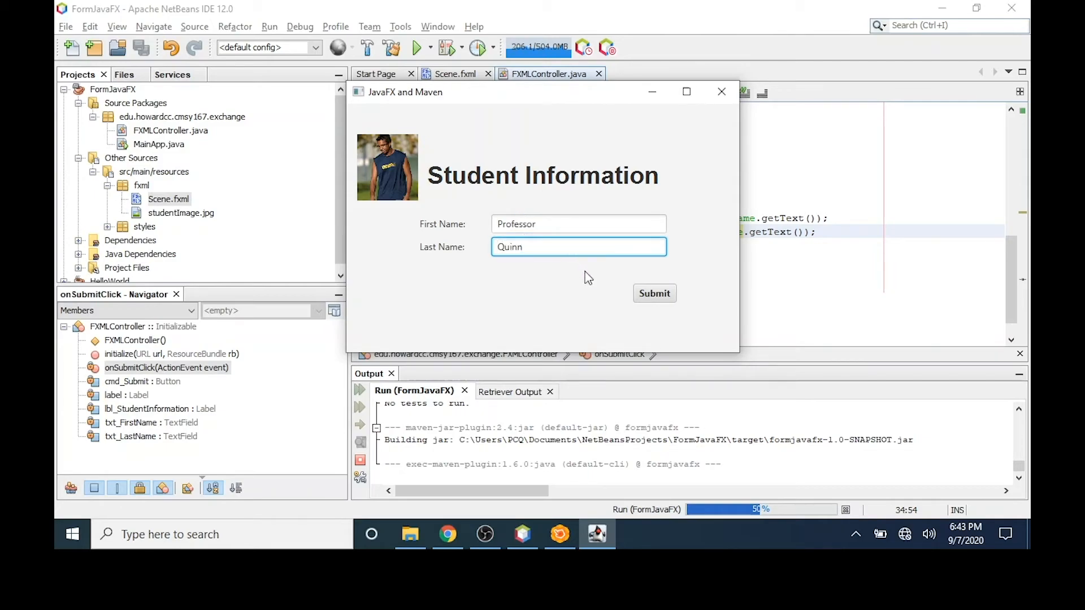
pyautogui.click(654, 293)
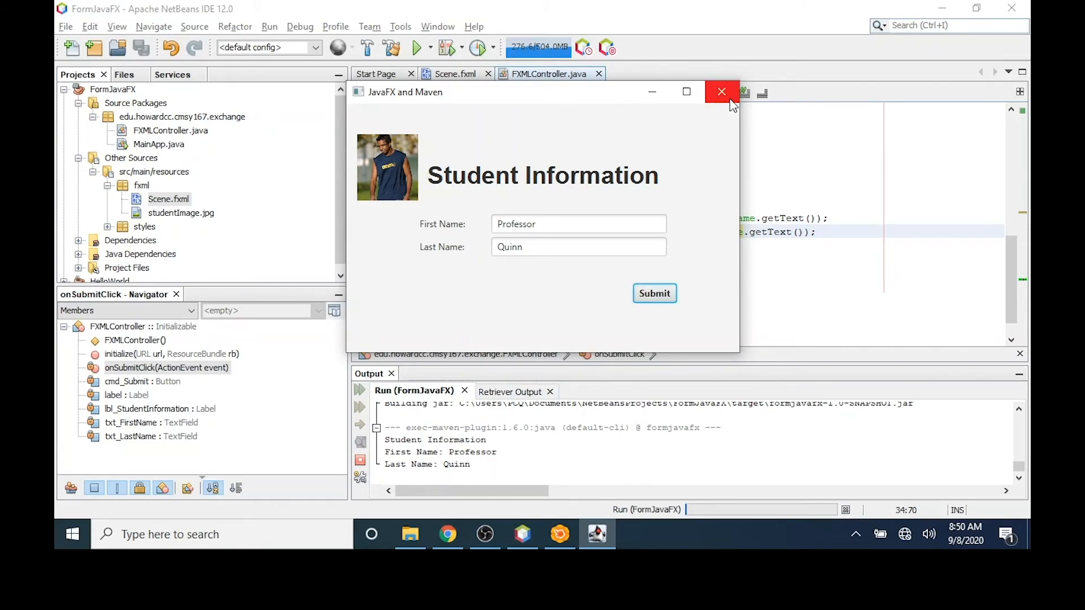
pyautogui.click(721, 92)
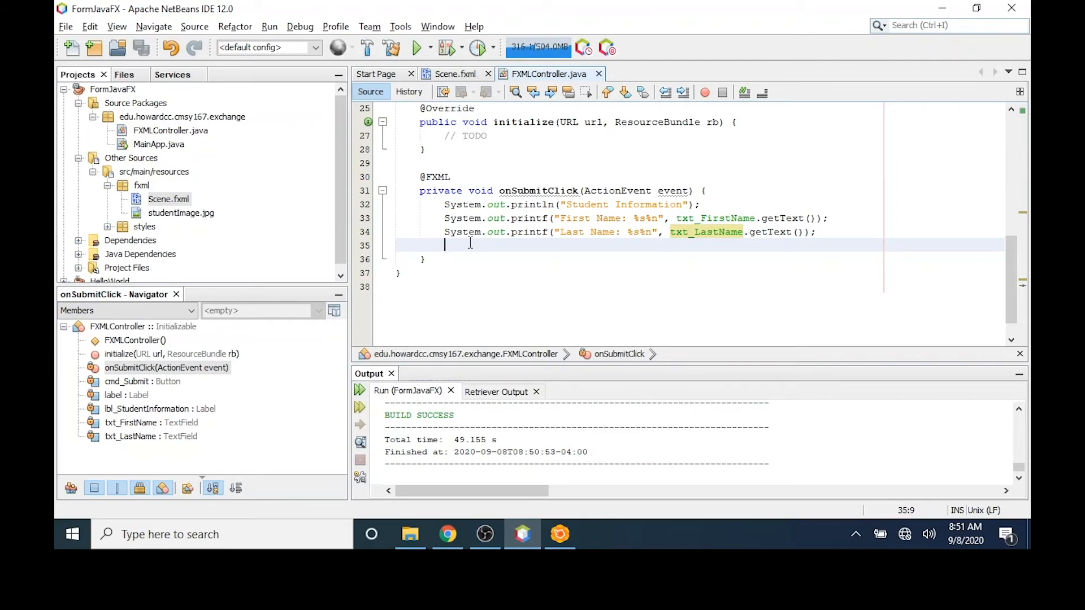
# - Add txt_FirstName.clear(); and txt_LastName.clear(); to onSubmitClick and run the project again
pyautogui.write('txt')
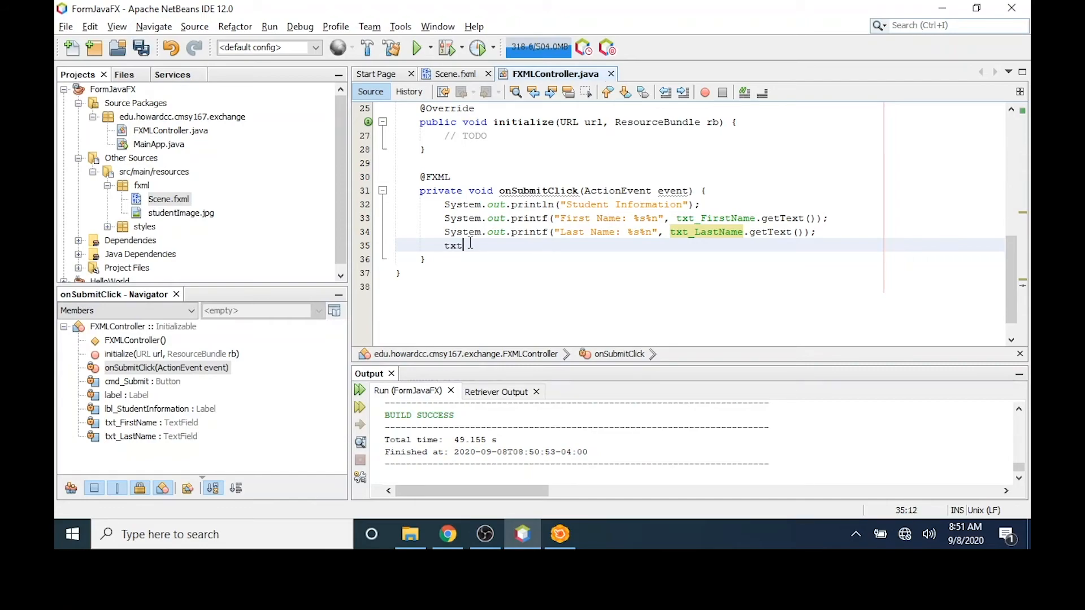
pyautogui.write('_First')
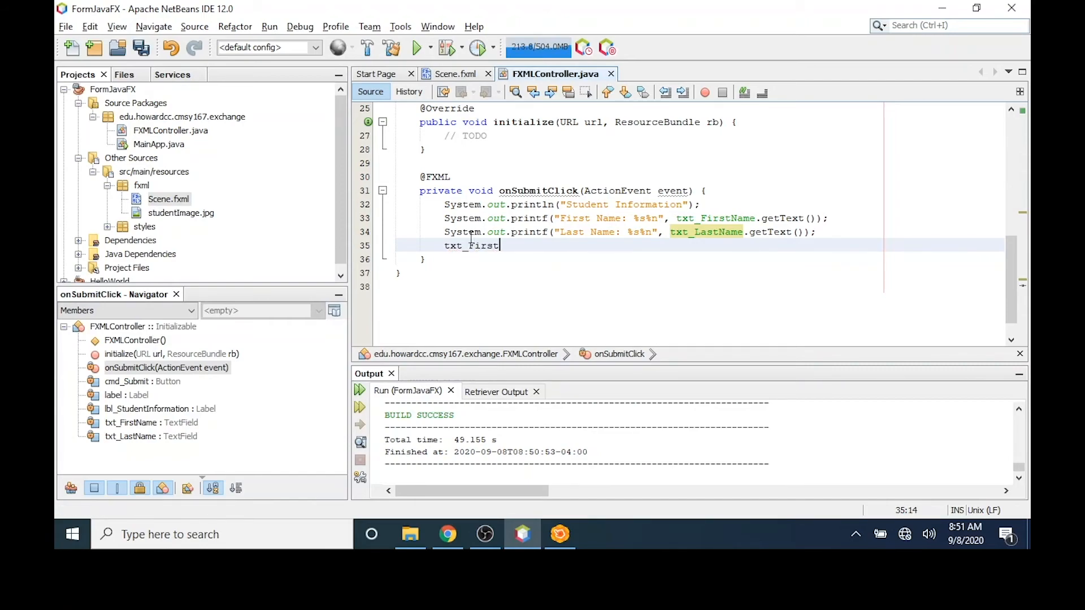
pyautogui.write('Name')
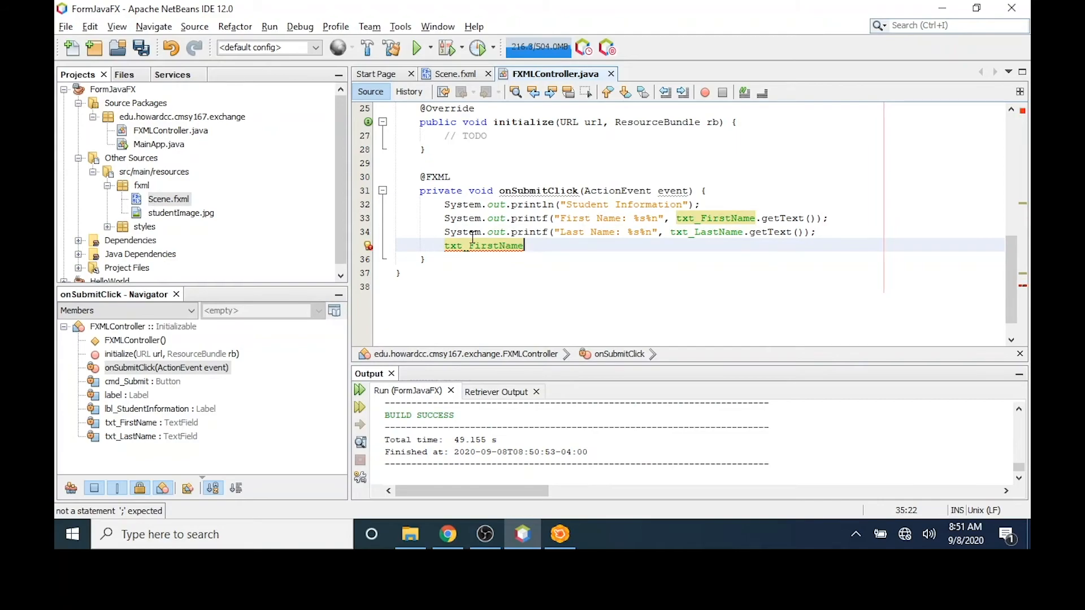
pyautogui.write('.clear();')
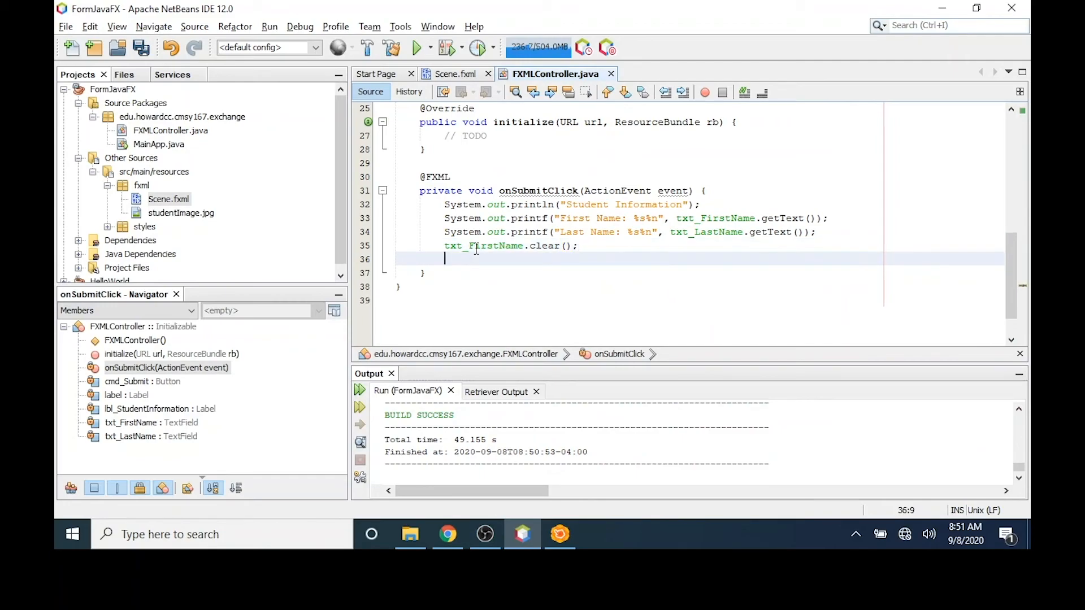
pyautogui.write('txt_')
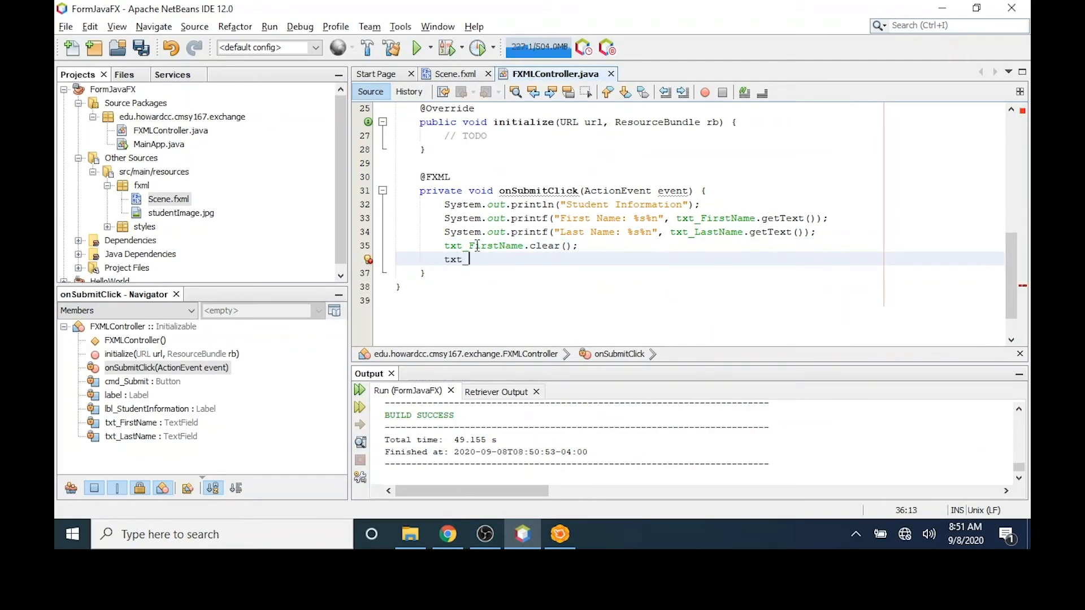
pyautogui.write('LastNa')
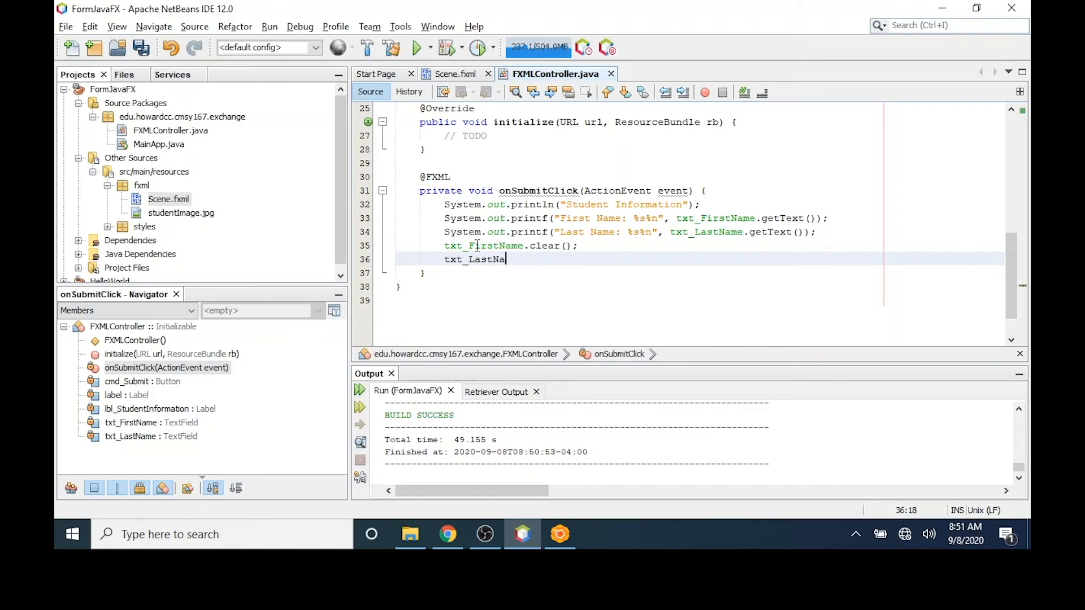
pyautogui.write('me.clear')
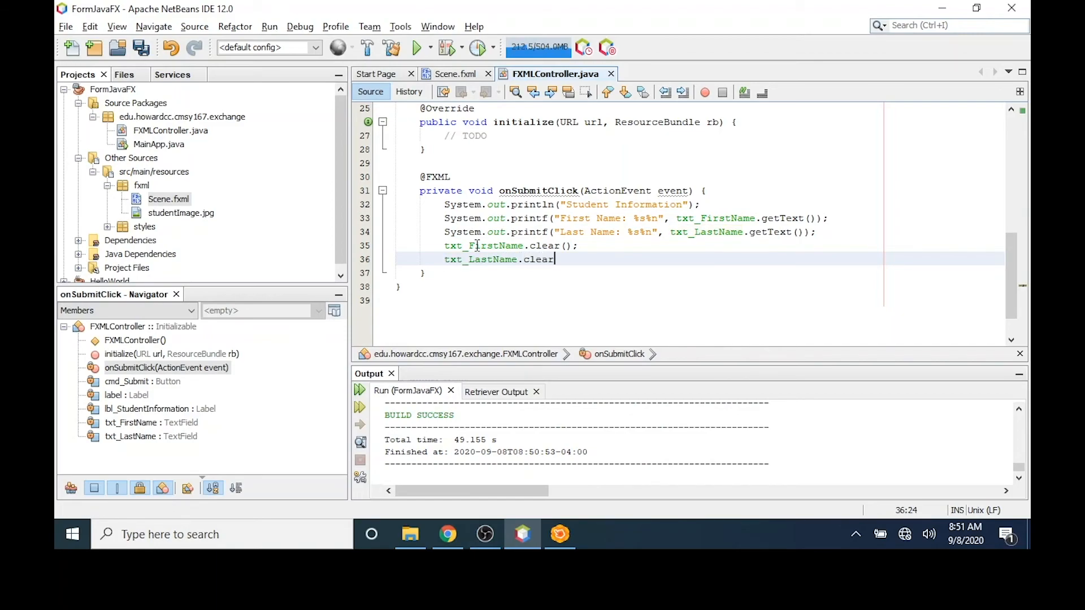
pyautogui.write('();')
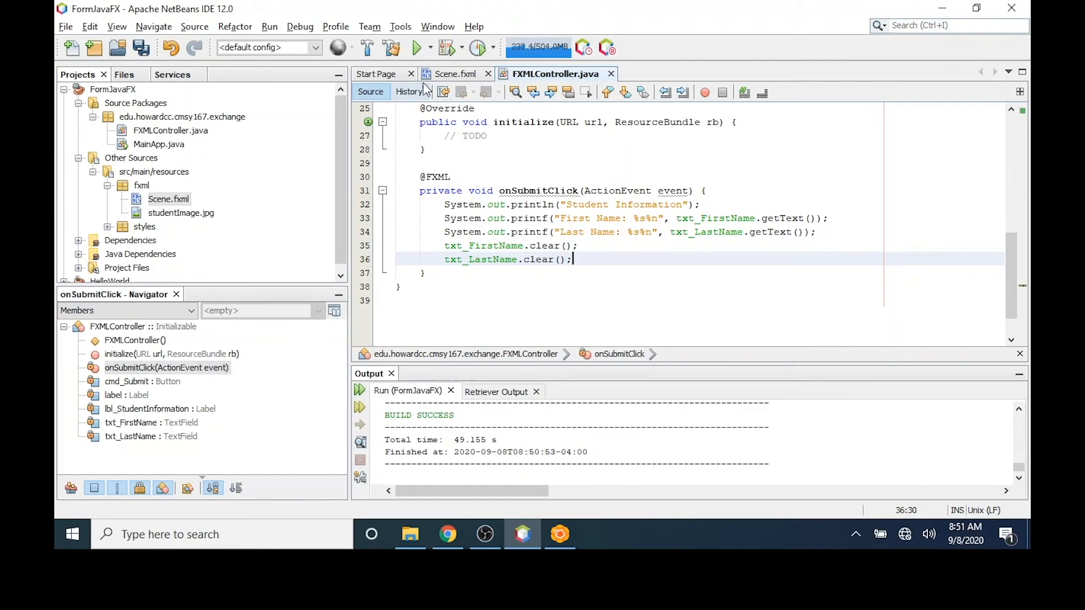
pyautogui.click(416, 47)
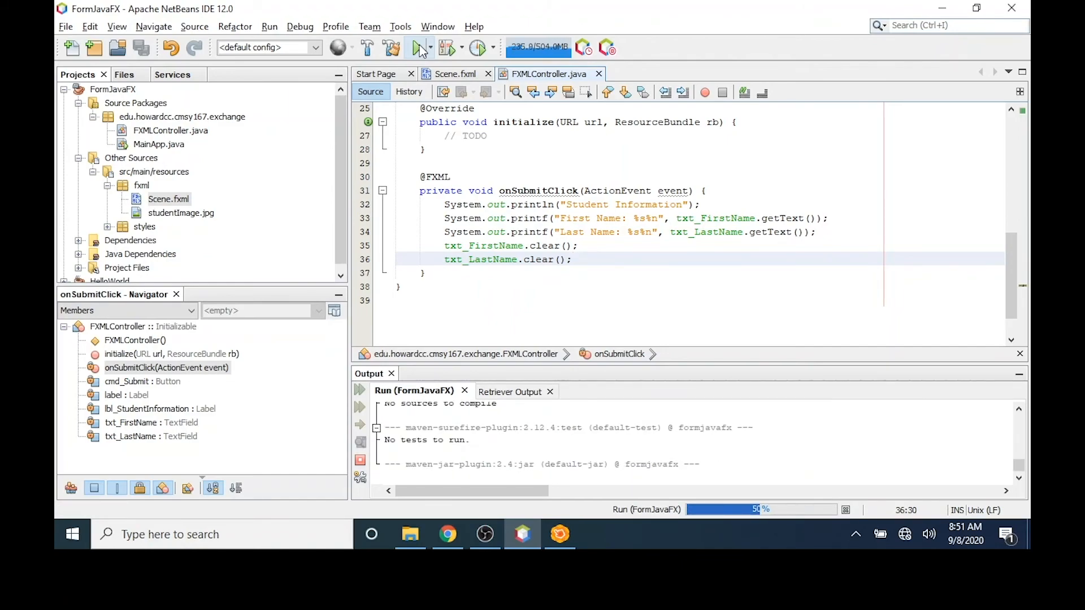
# - Enter first name Professor and last name Quinn, then submit so both print and the fields clear
pyautogui.click(414, 48)
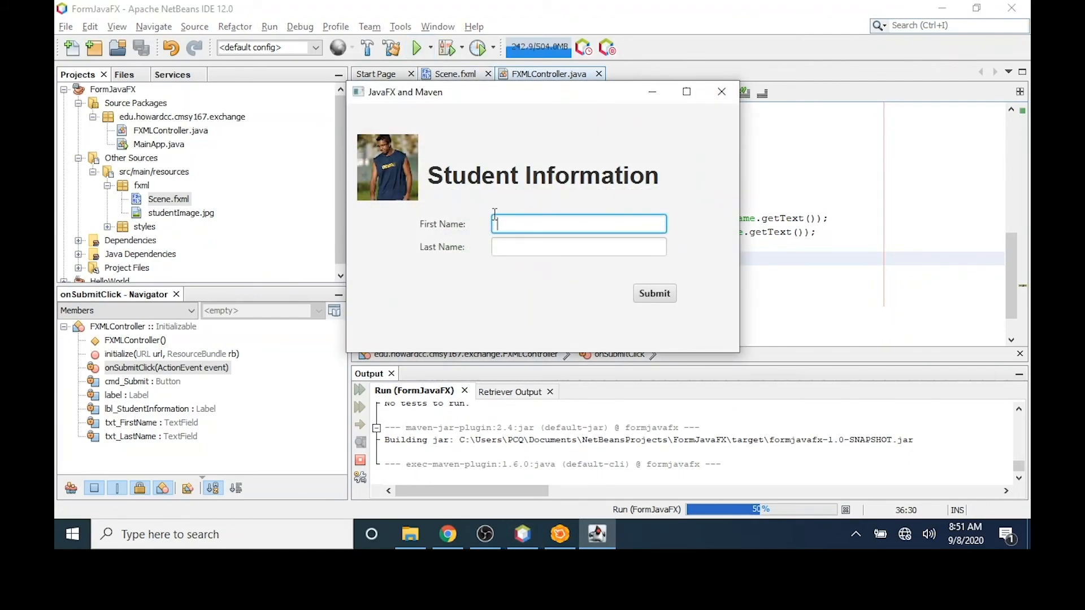
pyautogui.write('Professo')
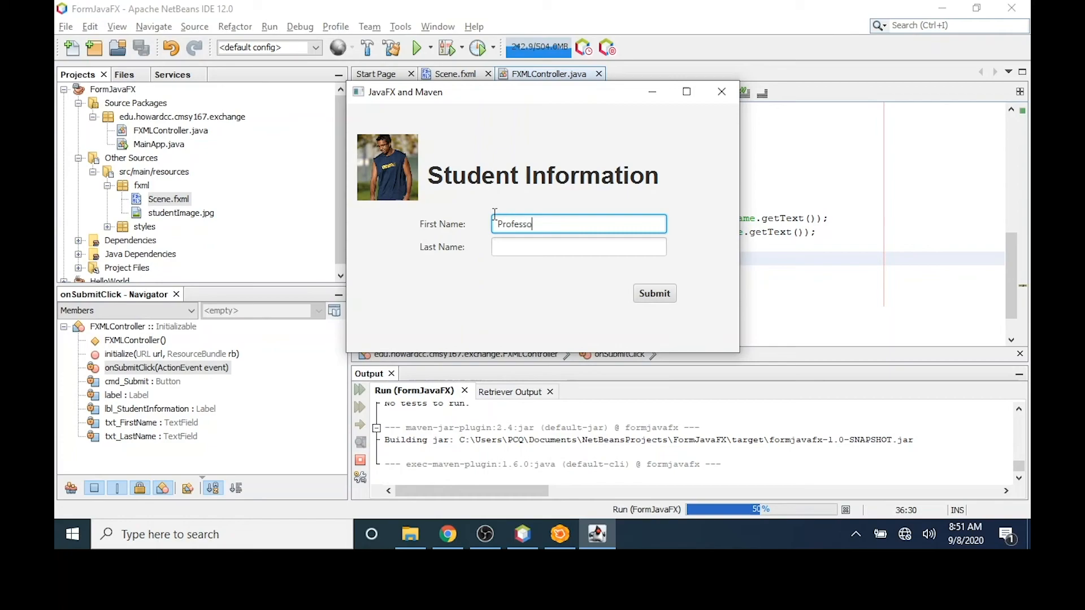
pyautogui.click(578, 246)
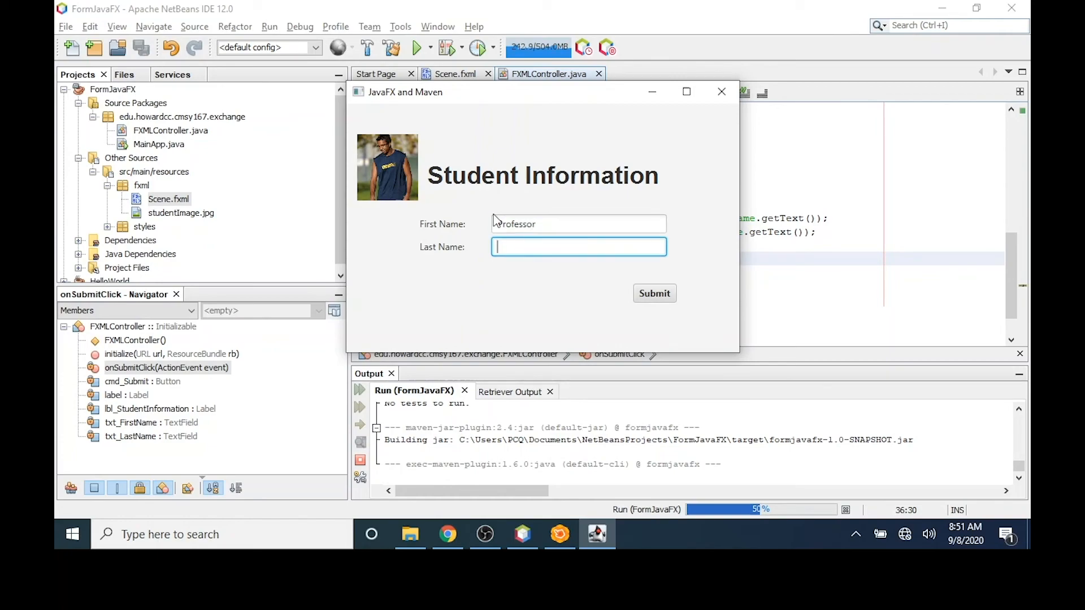
pyautogui.write('Quinn')
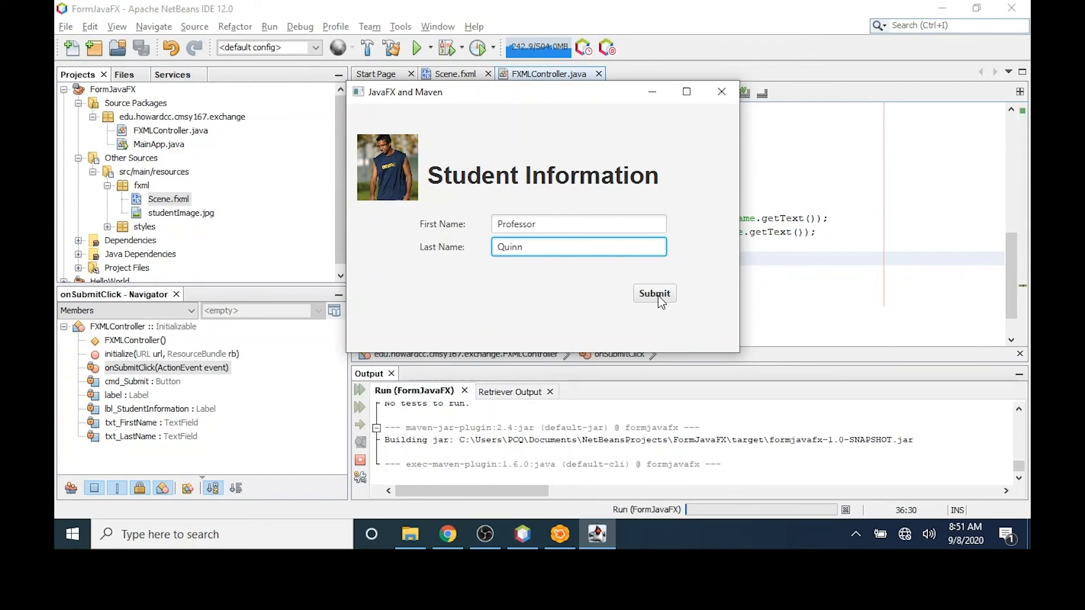
pyautogui.click(654, 294)
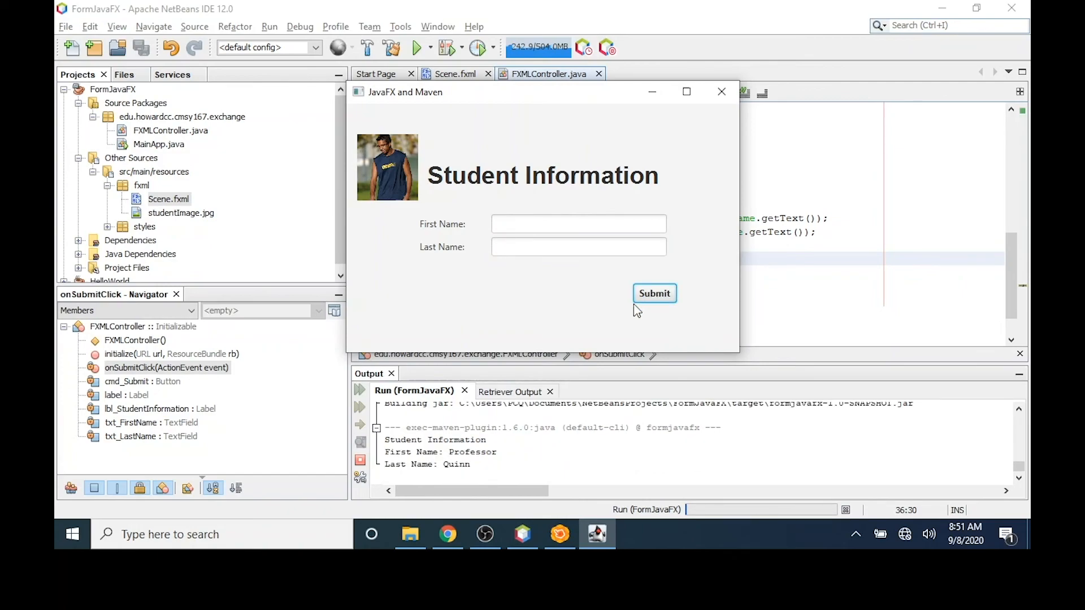